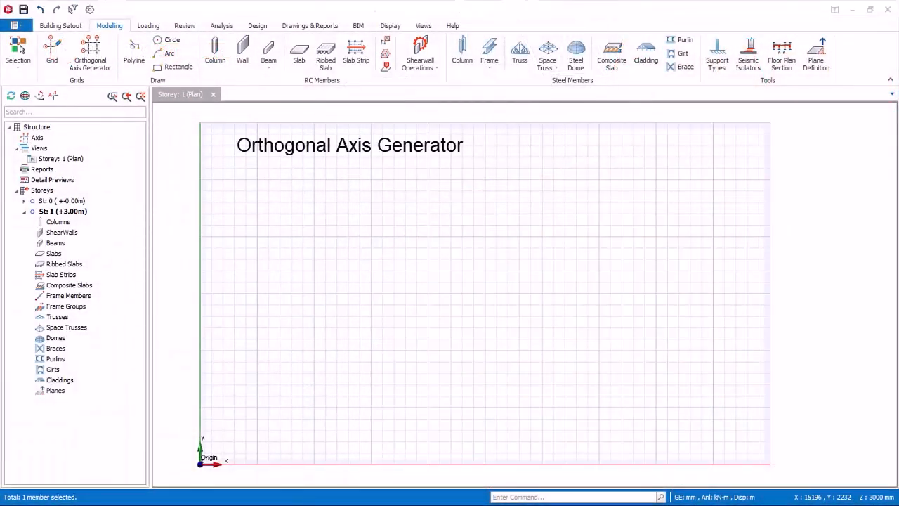
mouse_move(721, 274)
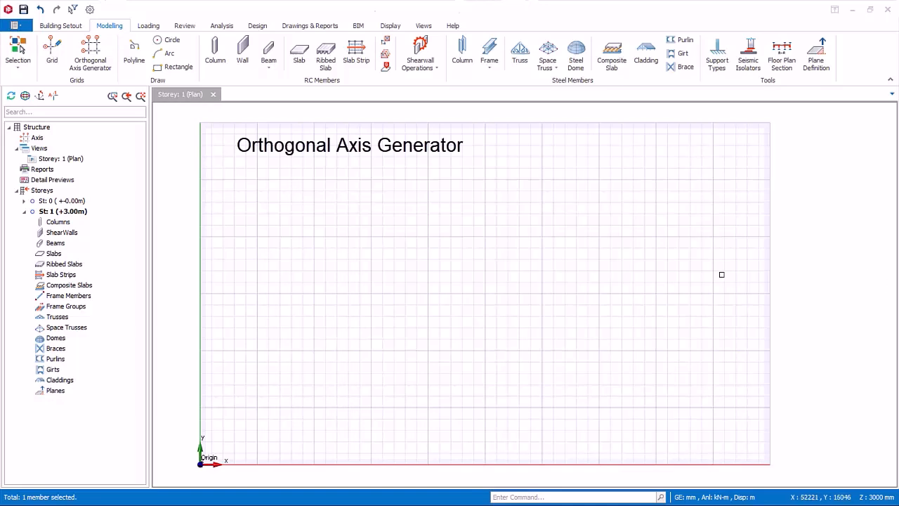
mouse_move(738, 244)
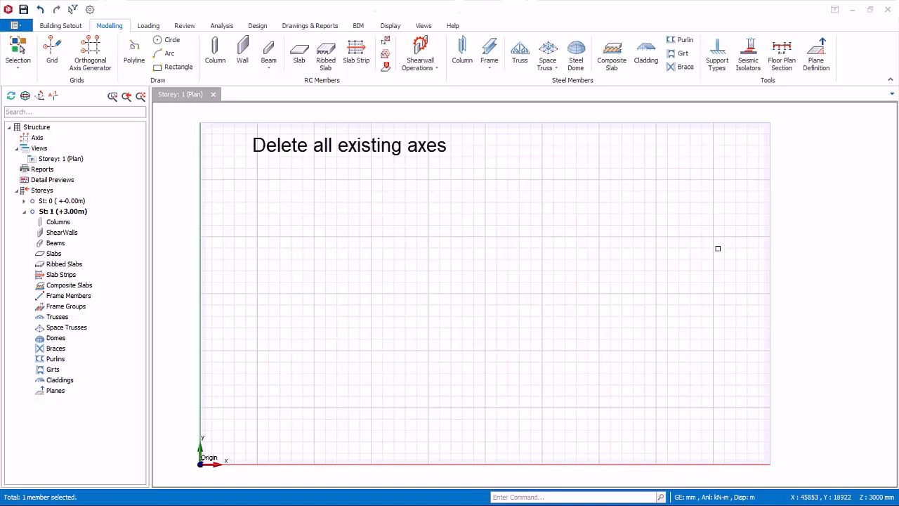
mouse_move(665, 232)
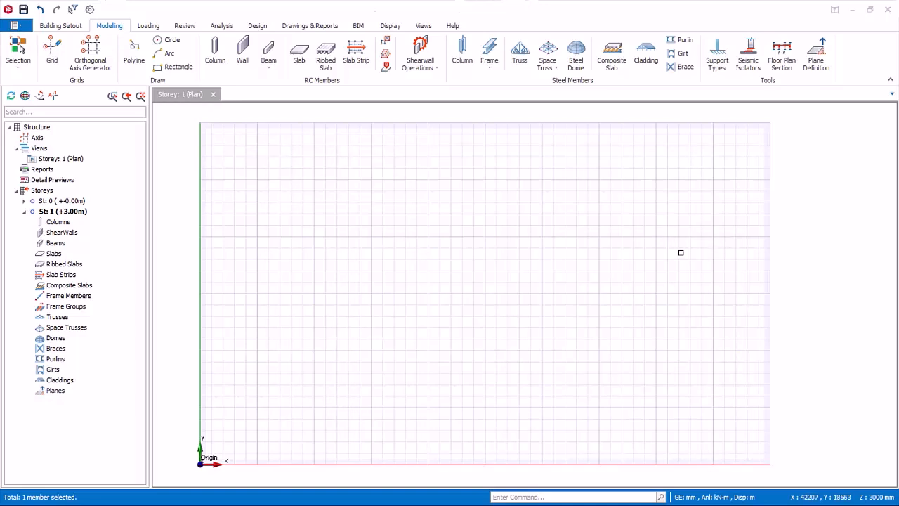
mouse_move(90, 49)
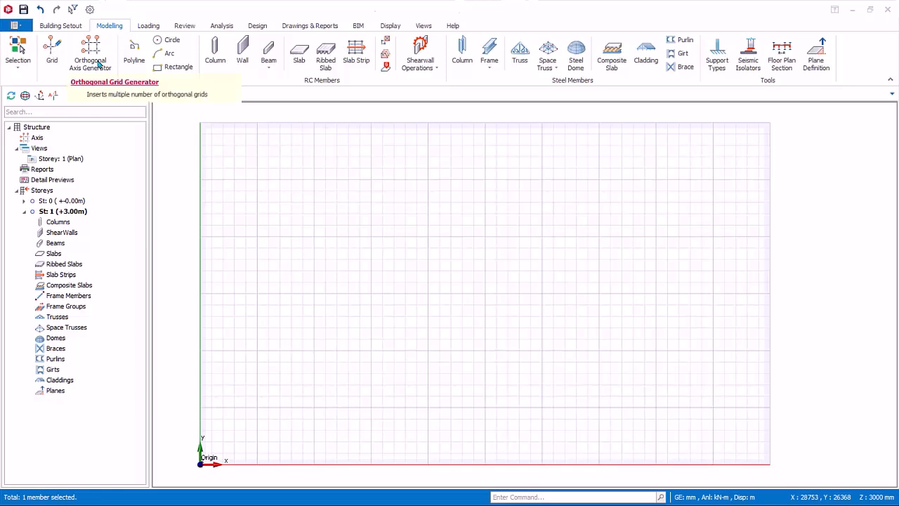
Step: Start the Orthogonal Axis Generator from the Modelling commands
click(91, 50)
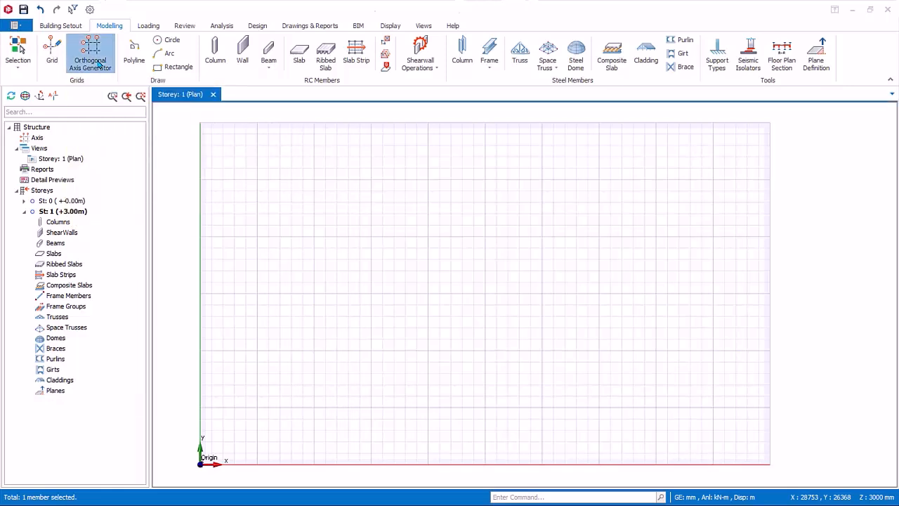
click(91, 53)
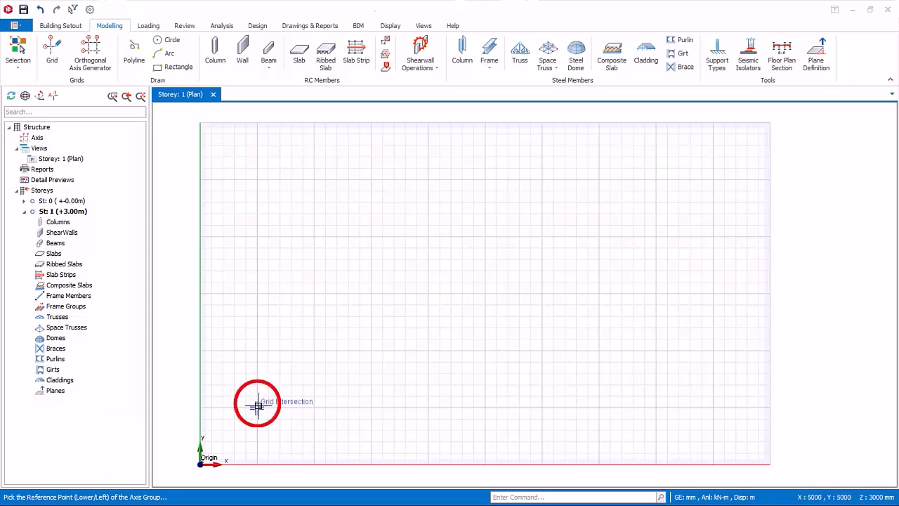
Step: Pick the 5000, 5000 grid intersection as reference and review the label step for the first direction
click(258, 407)
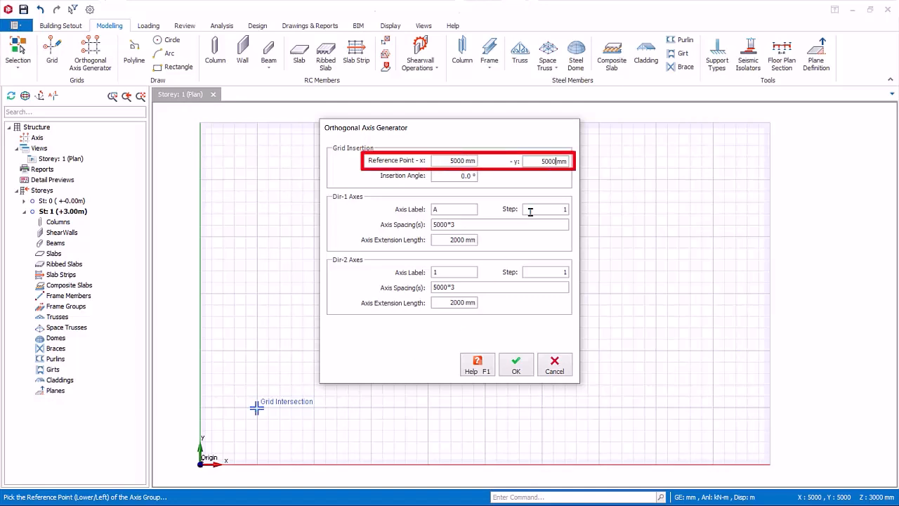
mouse_move(568, 181)
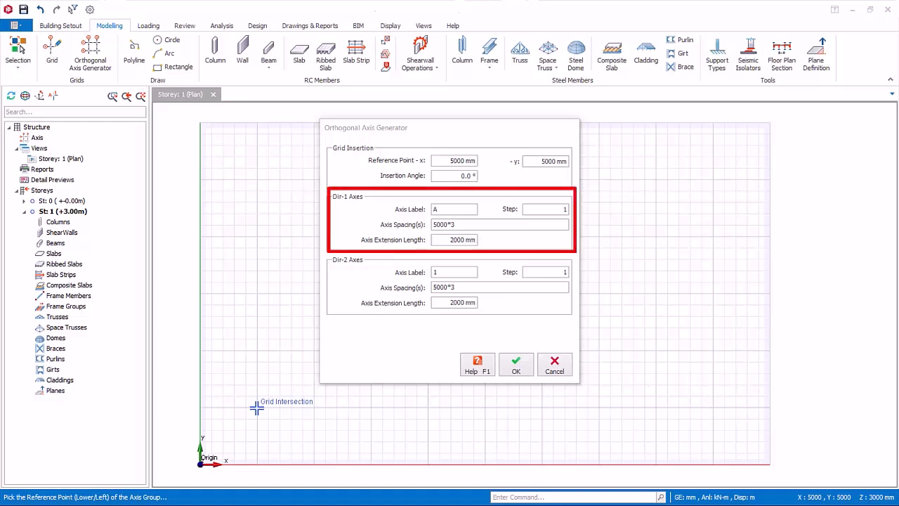
mouse_move(650, 279)
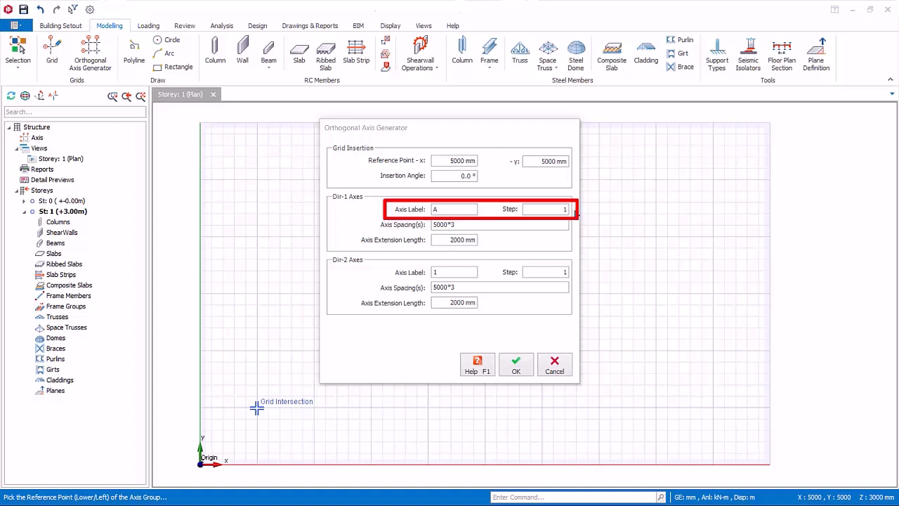
mouse_move(582, 214)
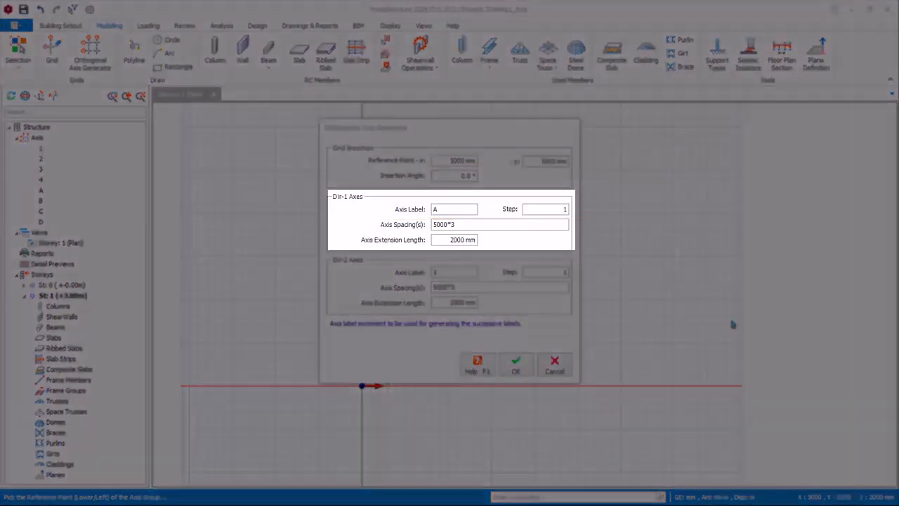
mouse_move(562, 209)
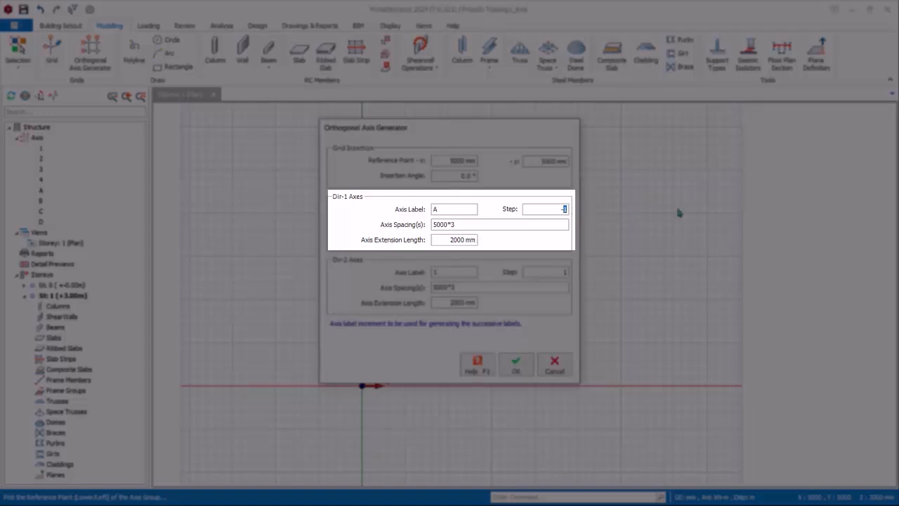
click(454, 209)
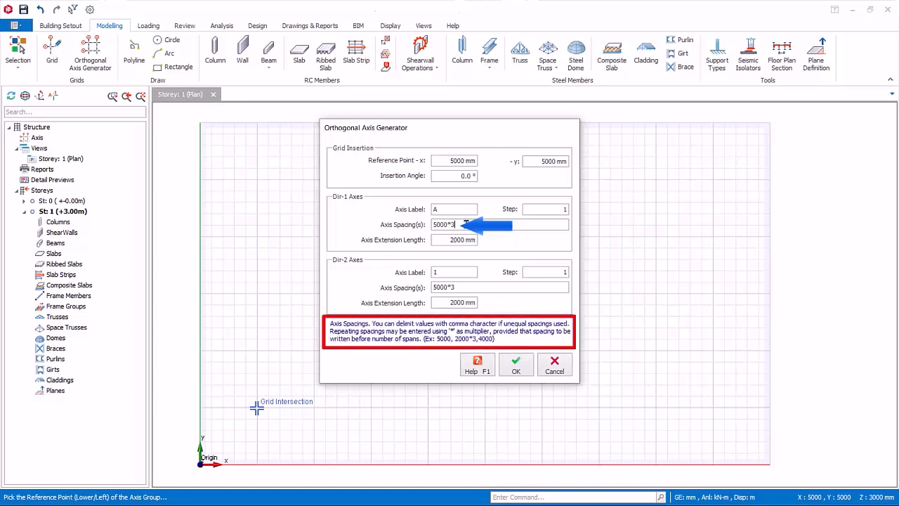
mouse_move(566, 243)
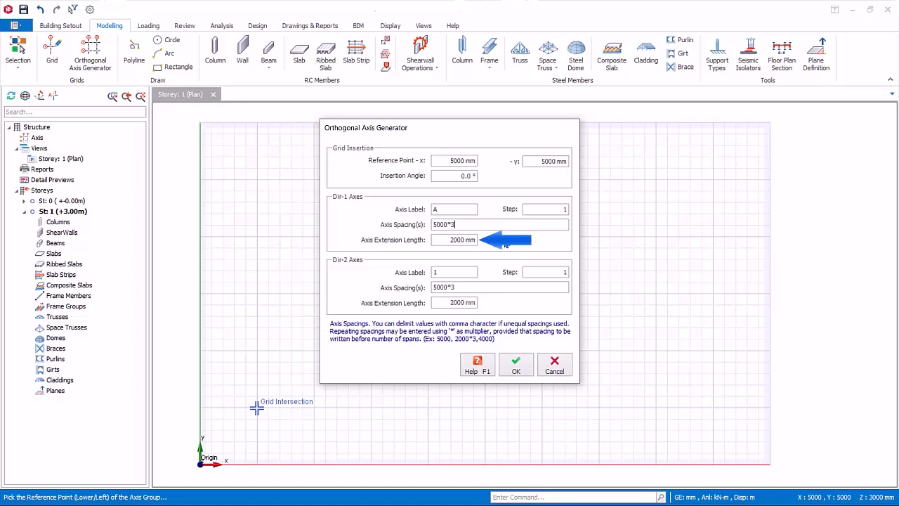
mouse_move(581, 239)
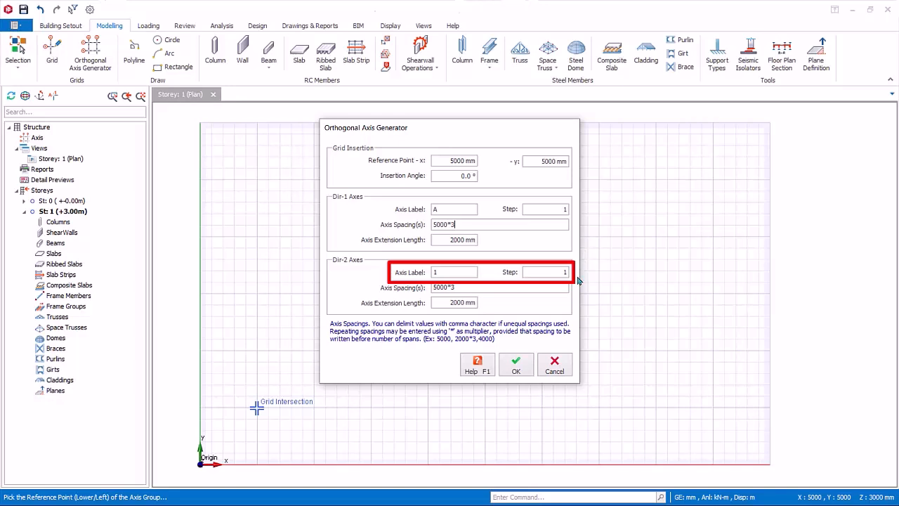
mouse_move(515, 365)
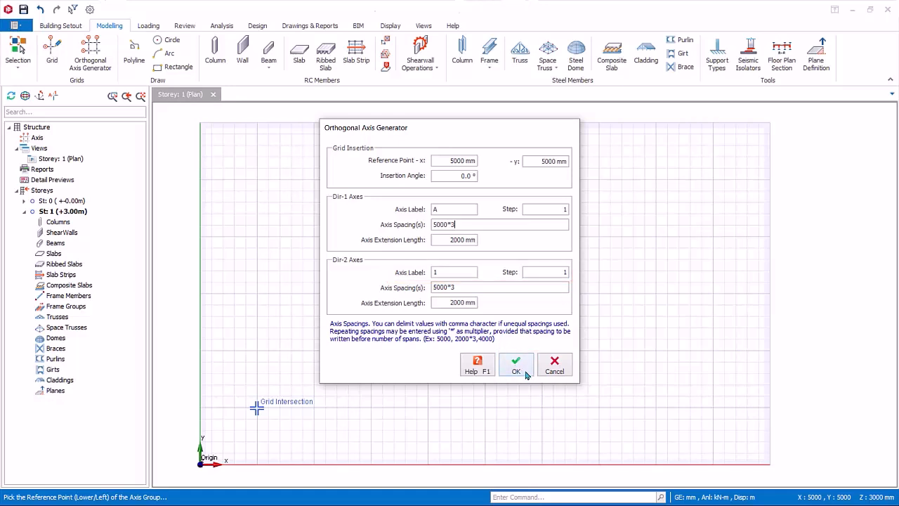
Step: Generate the 4×4 grid of axes A–D and 1–4, save the project and dismiss the save log
click(515, 365)
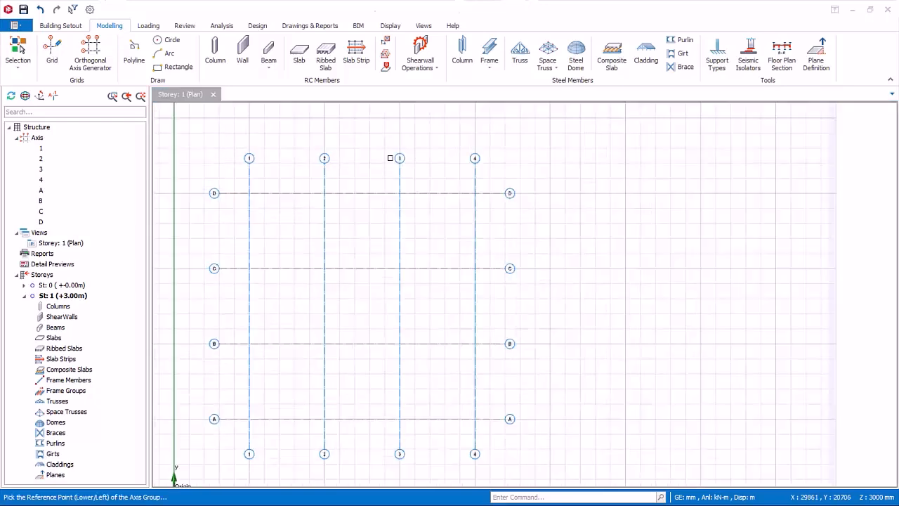
click(23, 10)
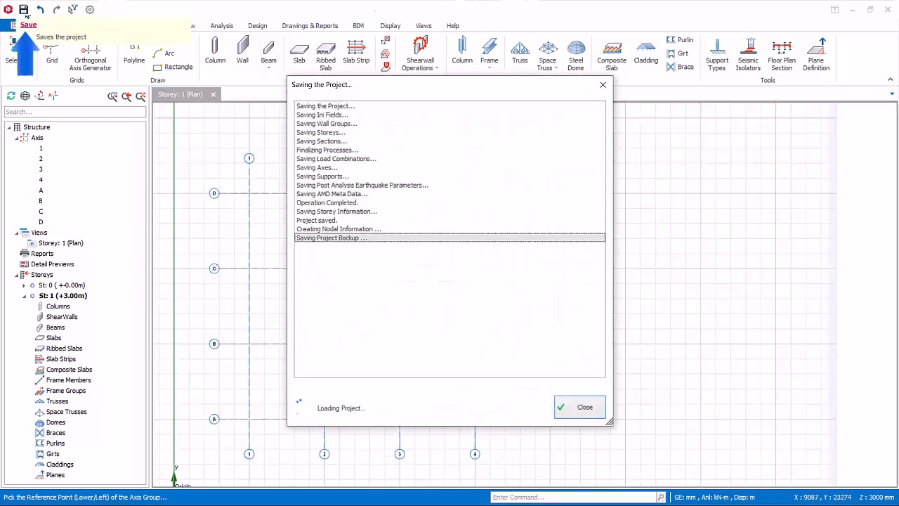
click(579, 407)
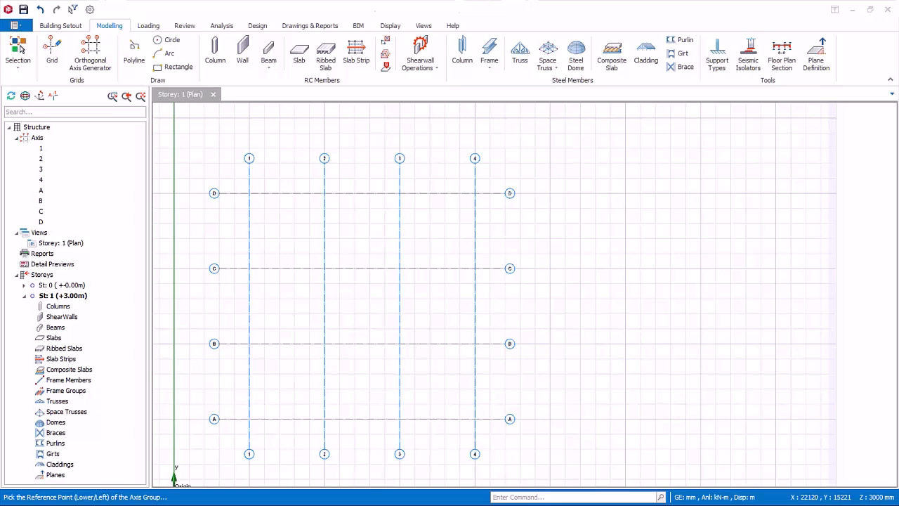
Step: Delete all axes so the storey plan is empty and show the Building Setout tools
click(60, 25)
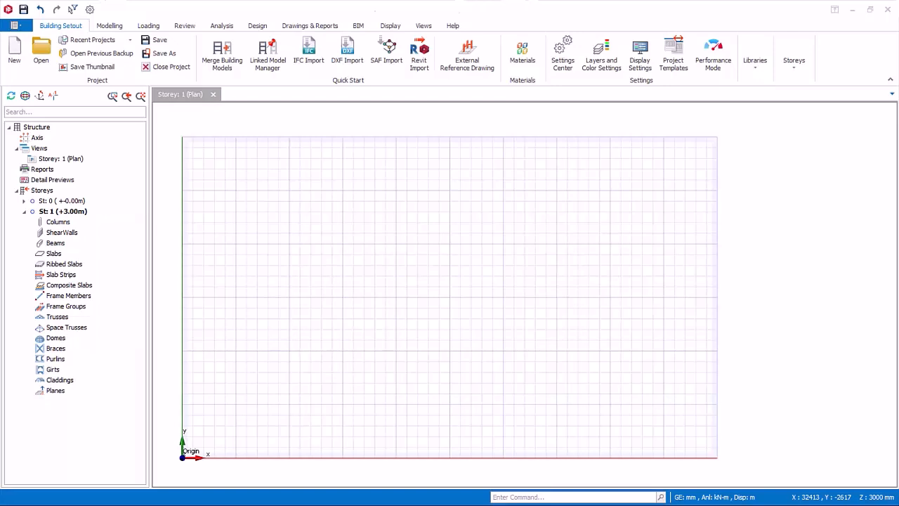
mouse_move(872, 272)
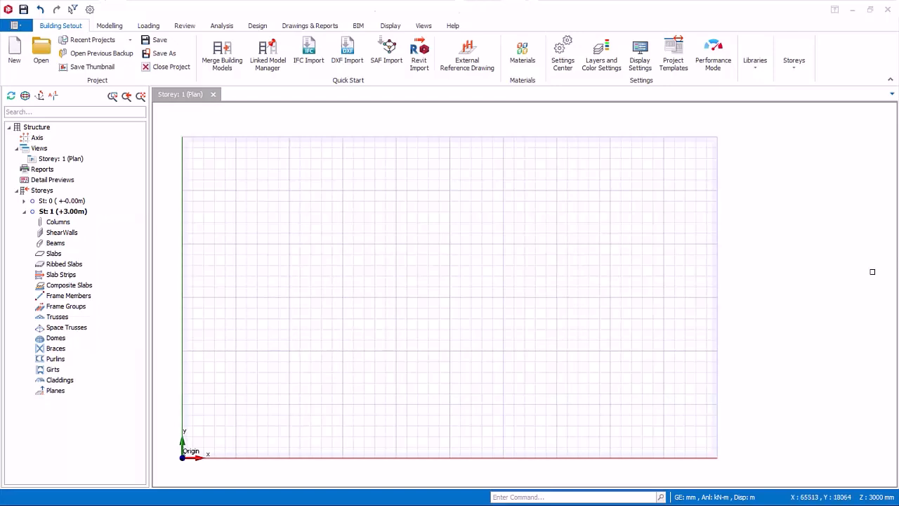
Step: Load Plan ST0-1.dxf from the Desktop as the storey 1 external reference drawing
click(466, 53)
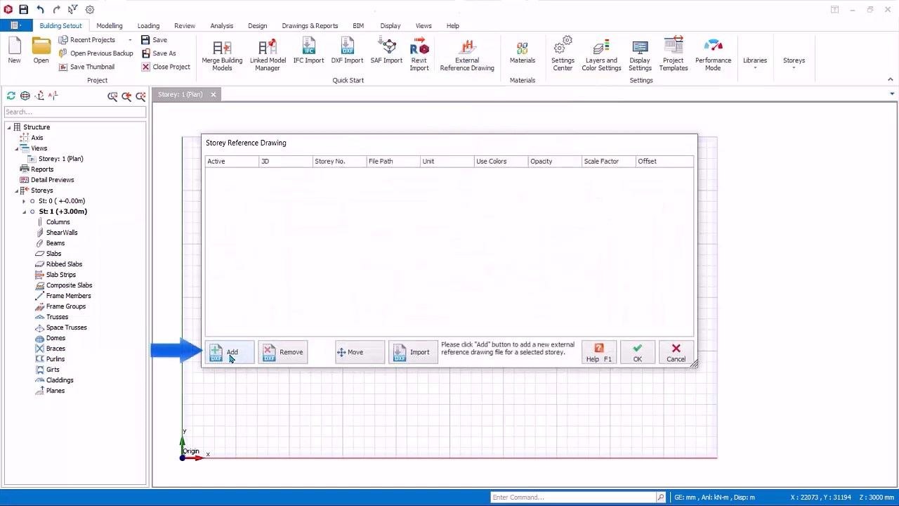
click(231, 352)
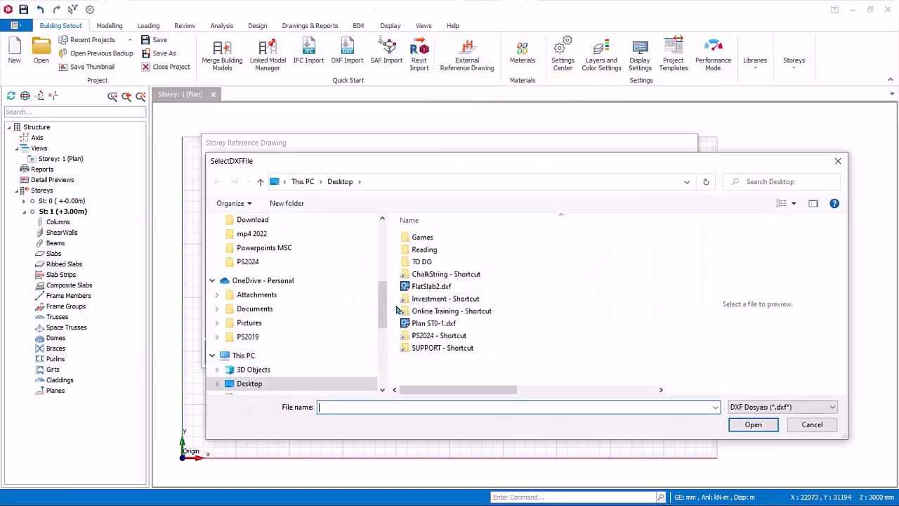
click(433, 323)
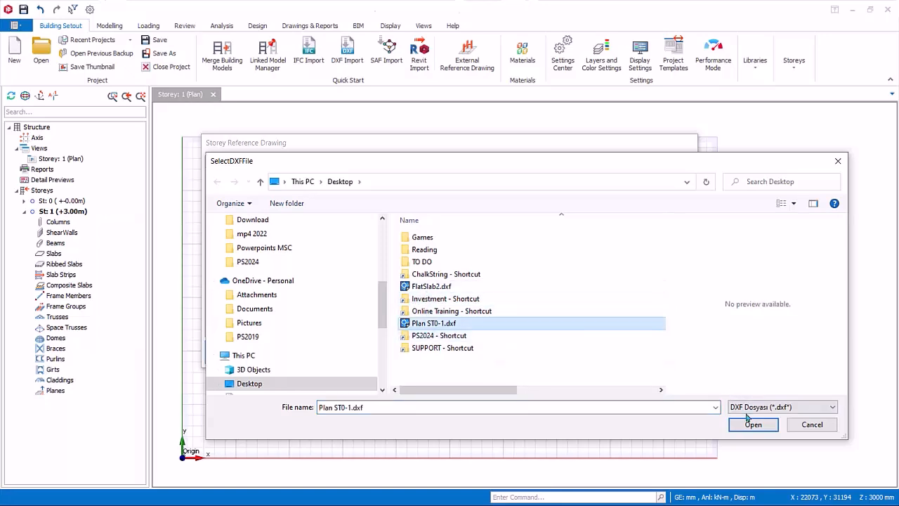
click(752, 424)
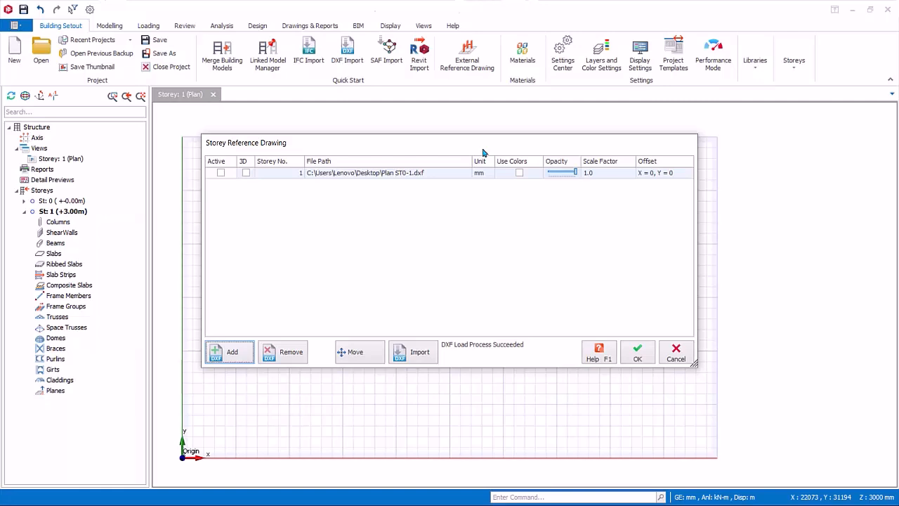
click(220, 173)
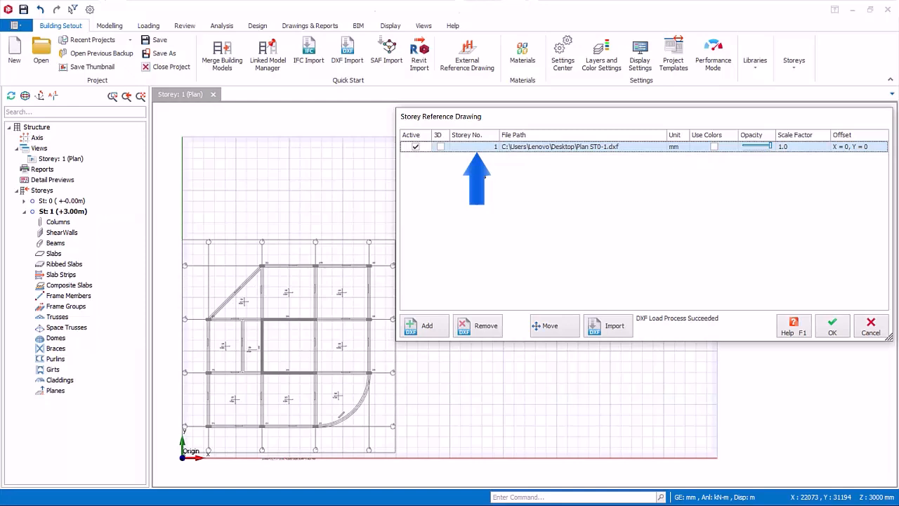
mouse_move(488, 171)
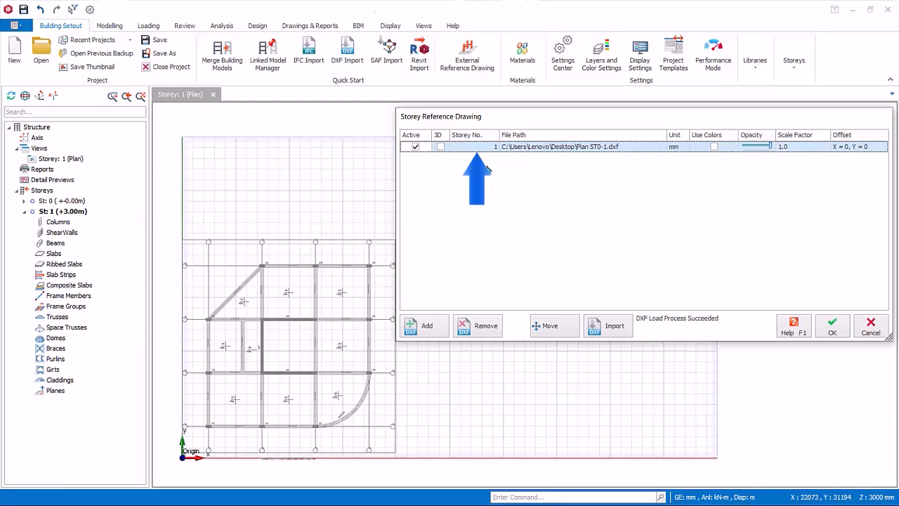
mouse_move(492, 160)
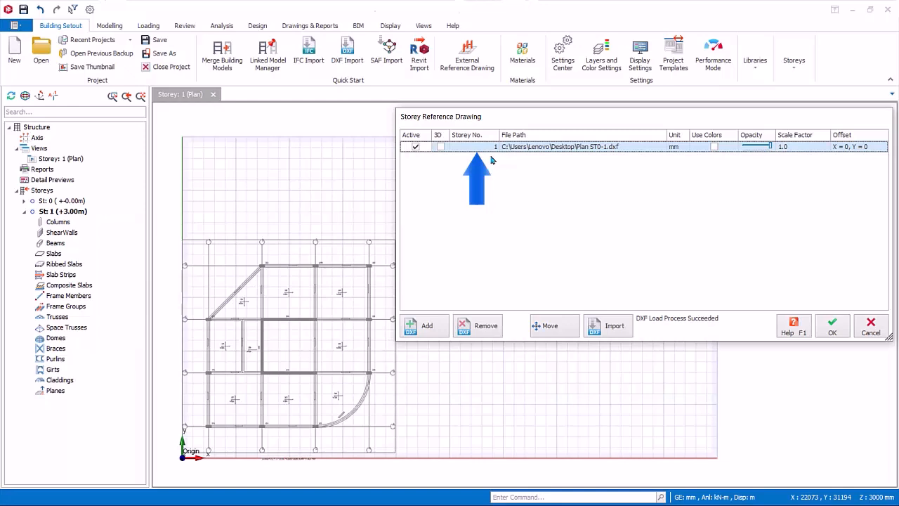
mouse_move(500, 163)
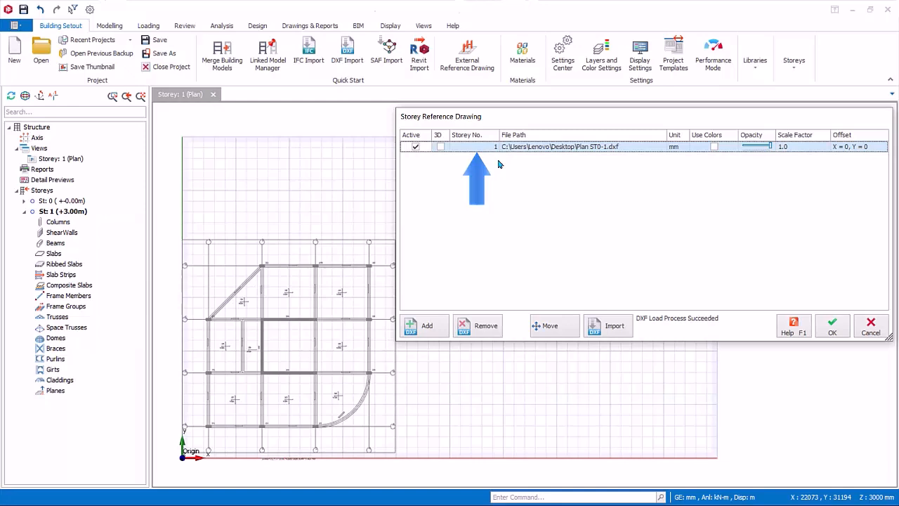
click(714, 146)
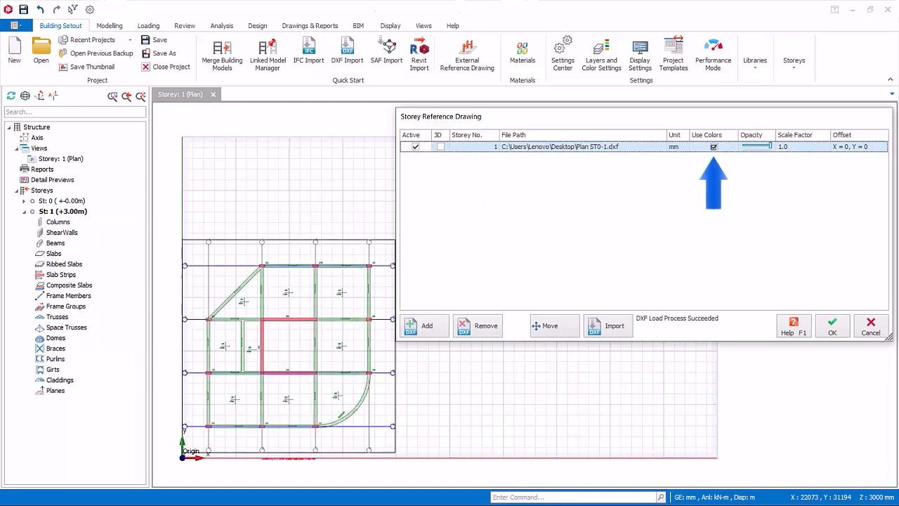
click(713, 146)
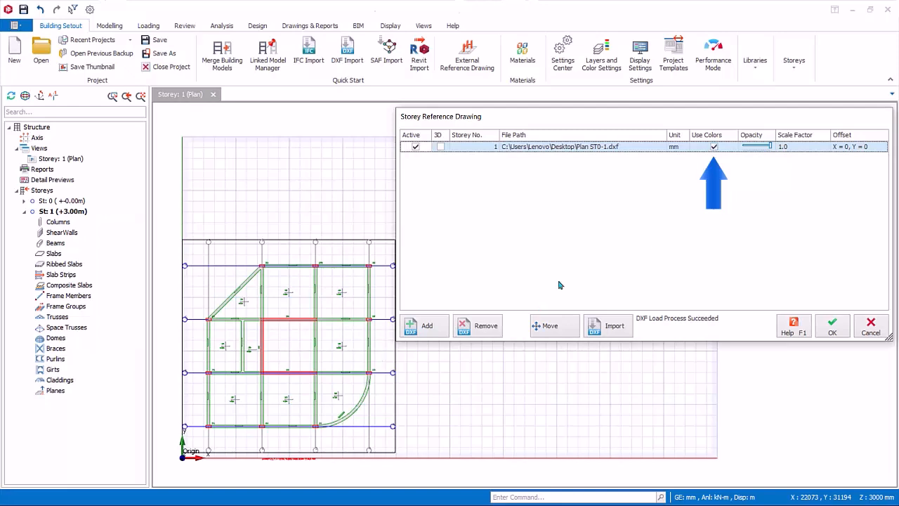
click(714, 146)
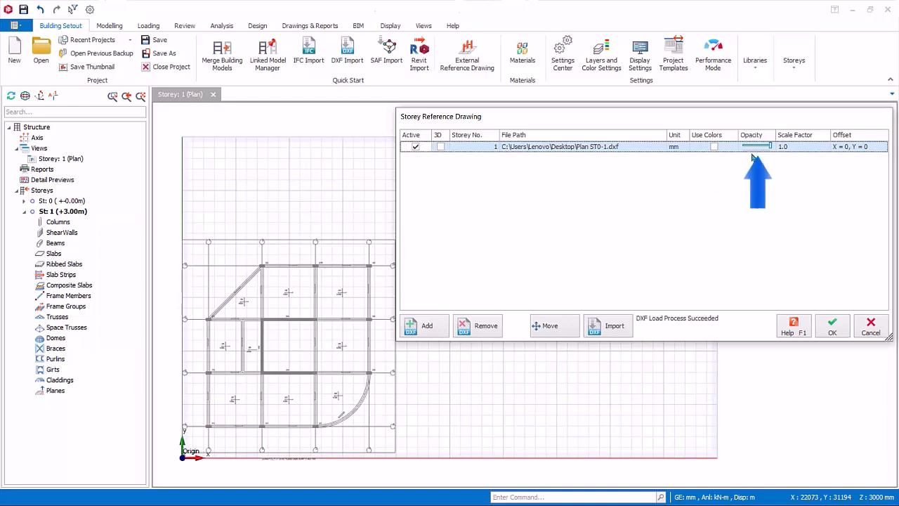
mouse_move(758, 162)
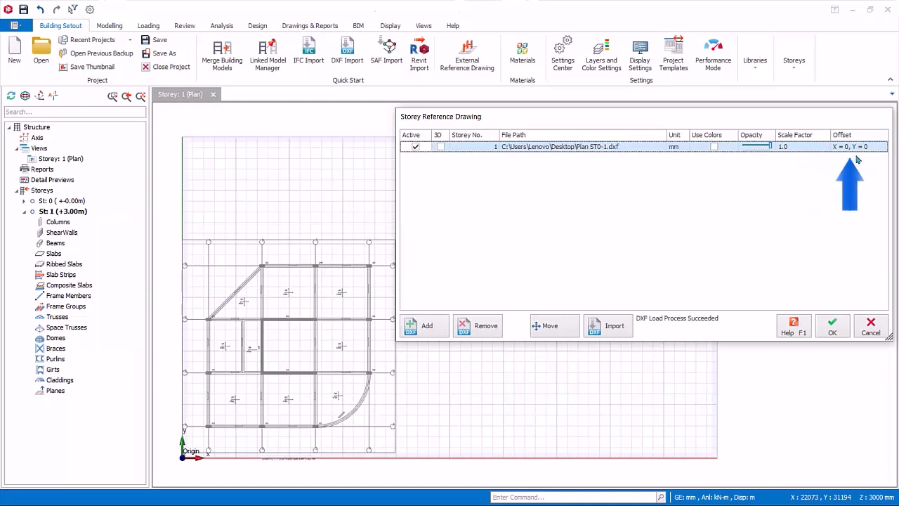
mouse_move(862, 164)
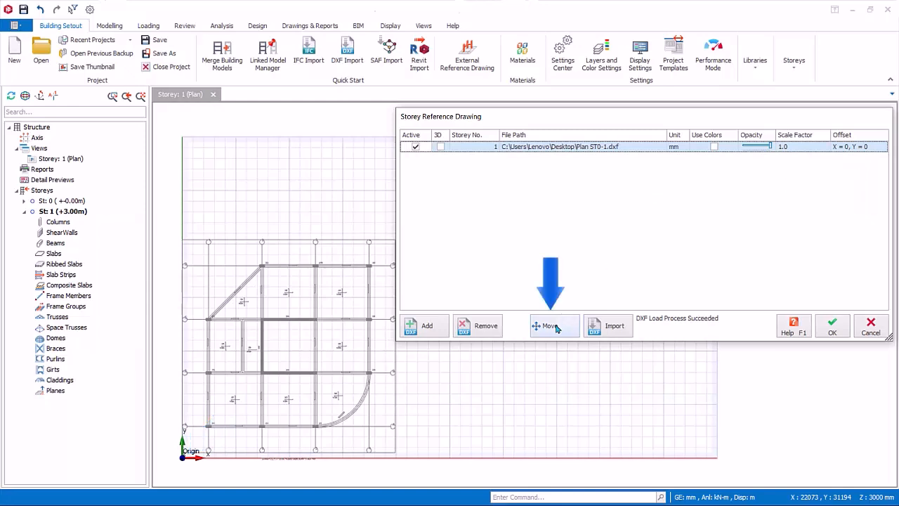
Step: Move the reference drawing to an offset of X = 2550, Y = 2050 and confirm the settings
click(554, 326)
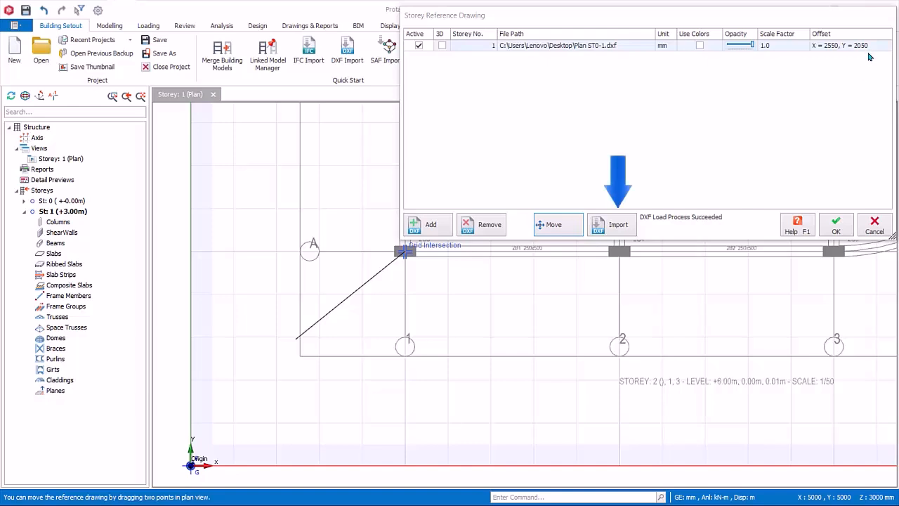
mouse_move(683, 236)
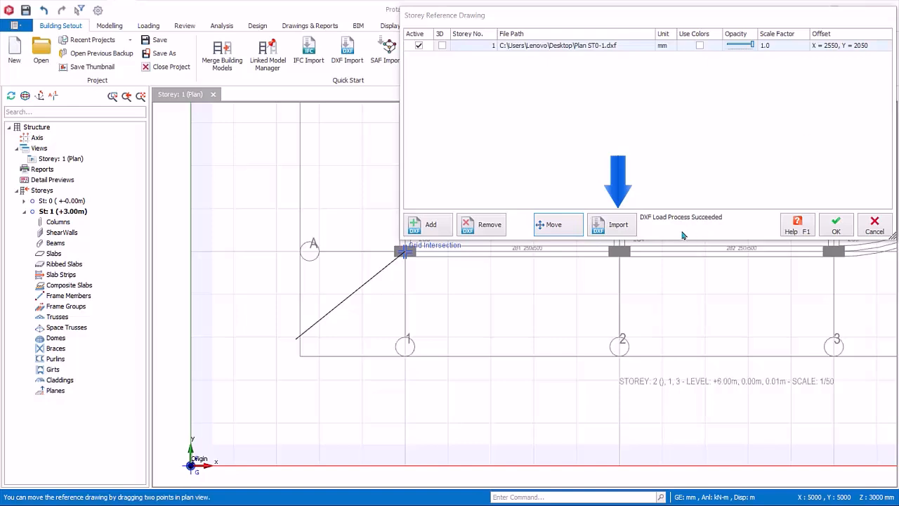
mouse_move(643, 238)
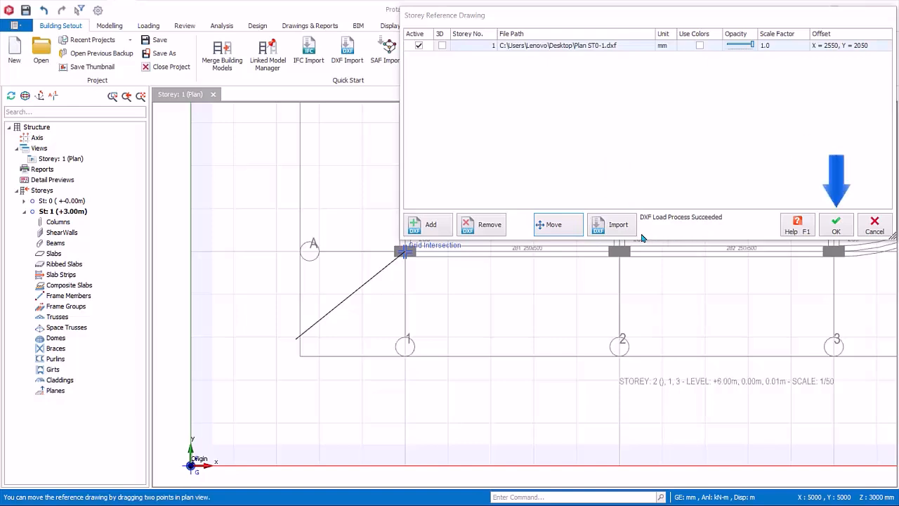
click(836, 224)
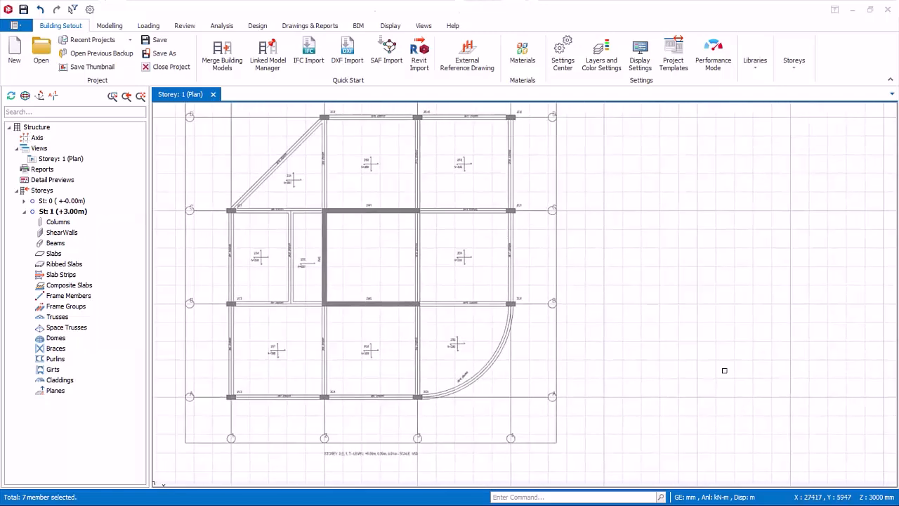
Step: Draw grid axes A and B along the reference plan's horizontal gridlines using the Grid command
click(109, 26)
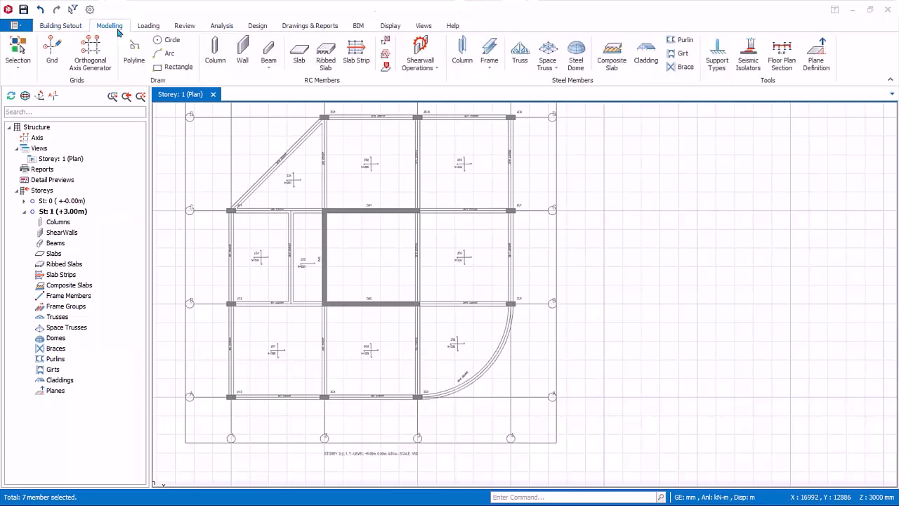
click(52, 52)
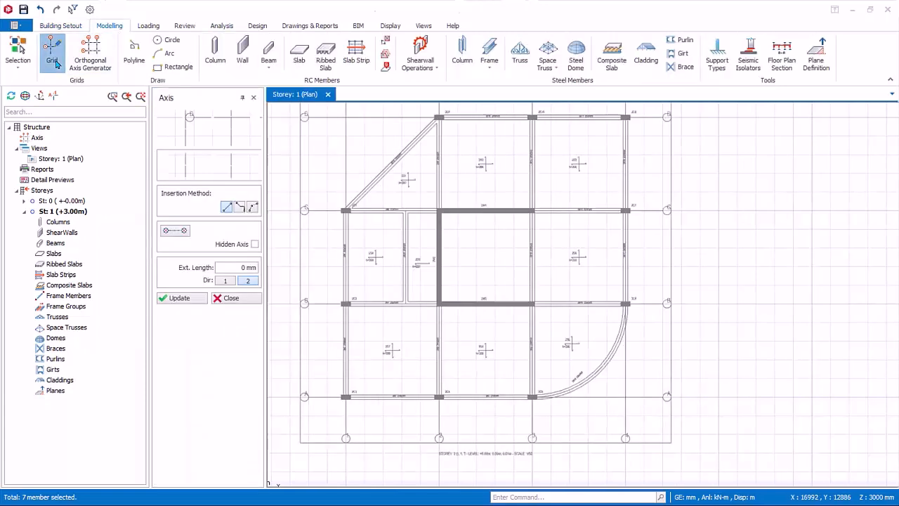
click(52, 49)
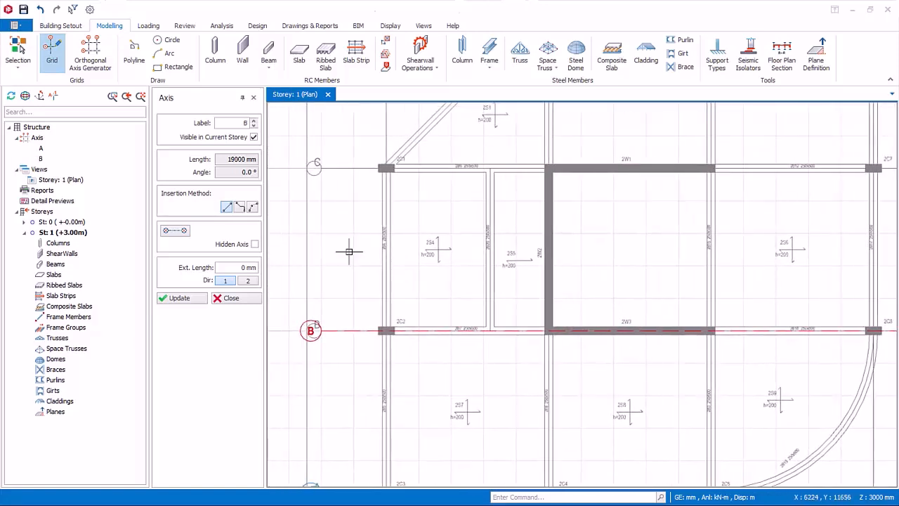
Step: Measure the 5000 mm spacing upward from axis B before adding axis C
right_click(349, 251)
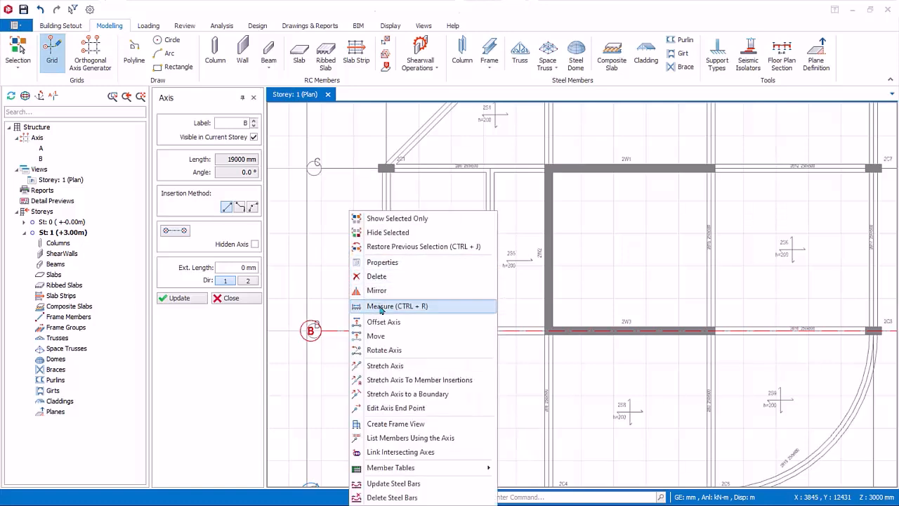
click(397, 305)
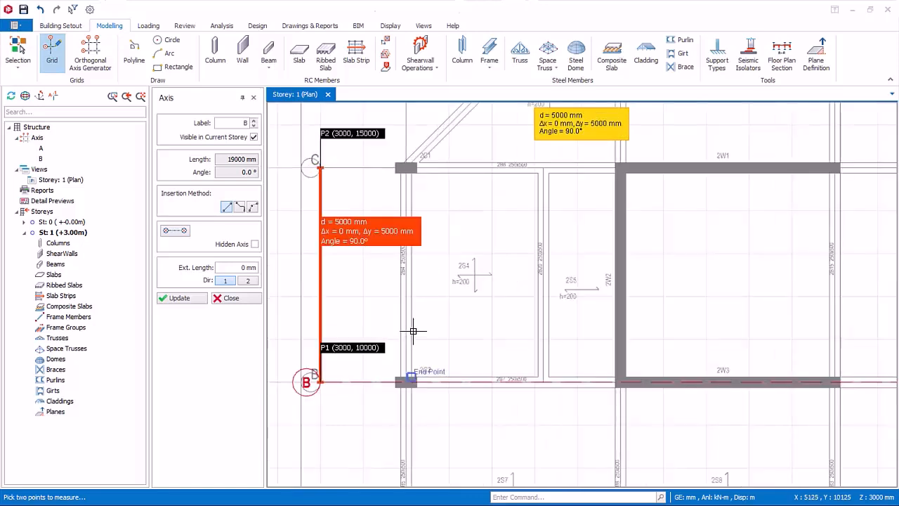
mouse_move(430, 298)
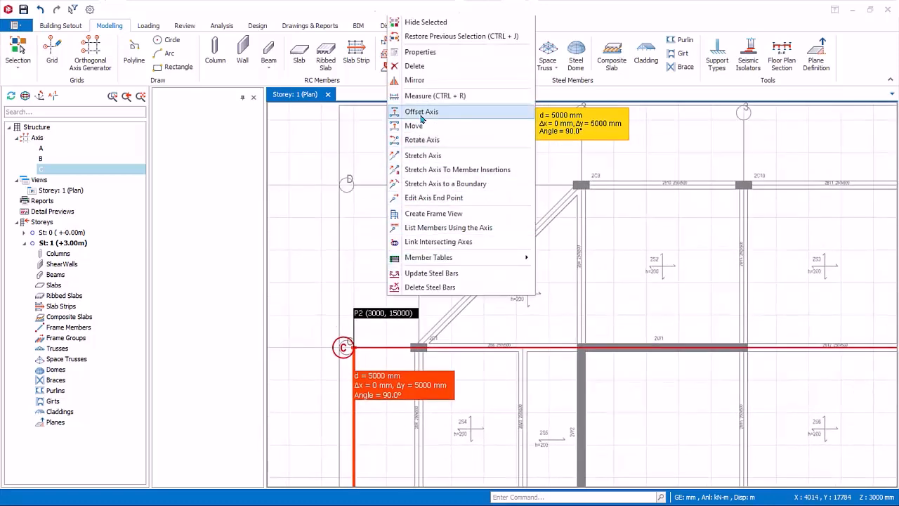
Step: Offset axis D above axis C to complete the grid, then reopen the storey reference drawing settings
click(421, 111)
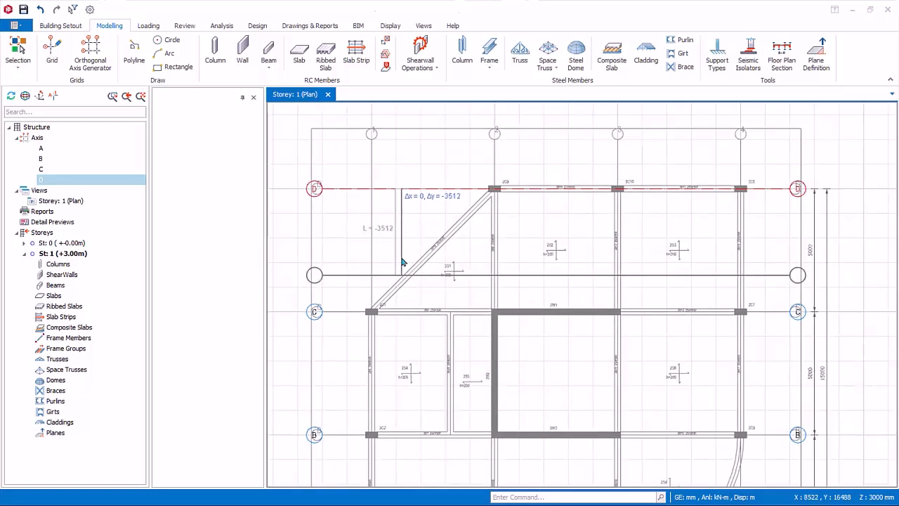
click(51, 49)
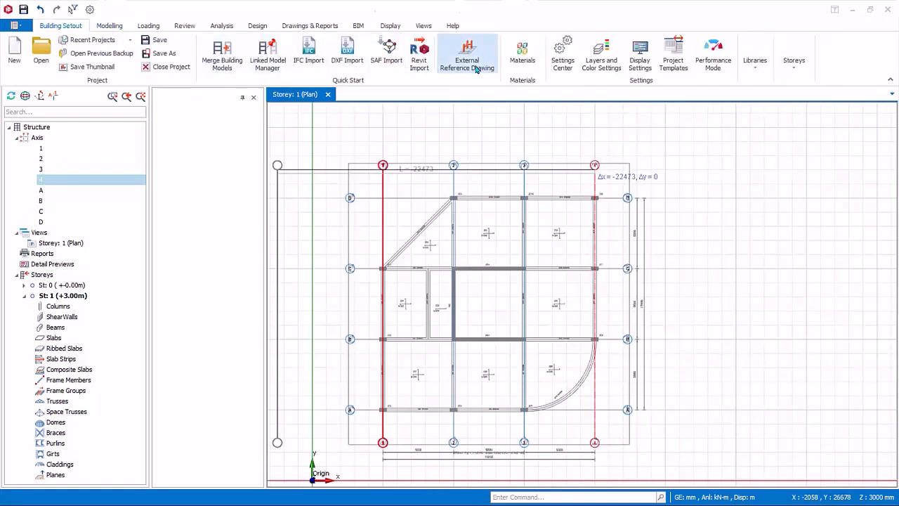
click(466, 54)
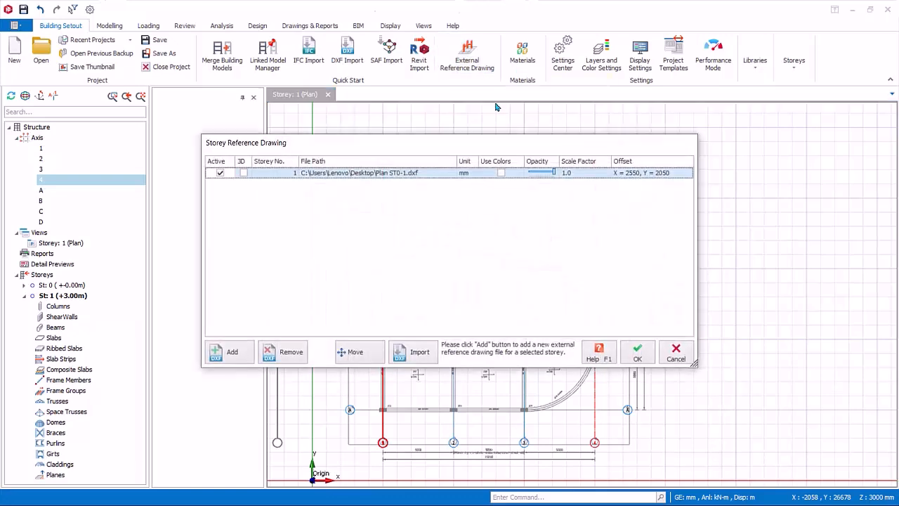
click(220, 173)
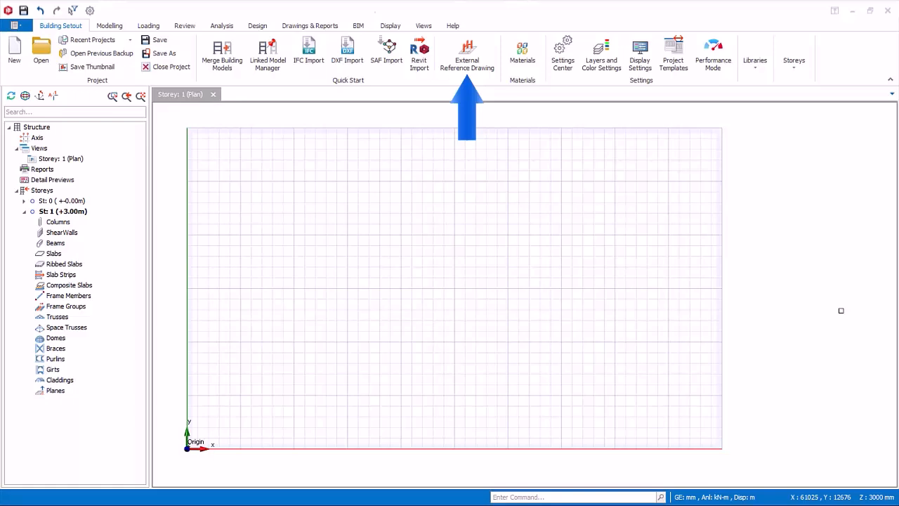
mouse_move(829, 247)
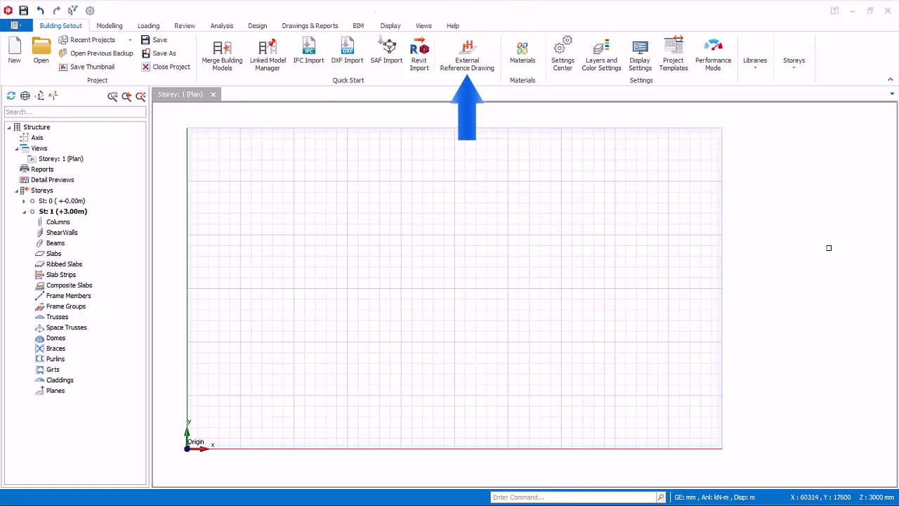
mouse_move(713, 117)
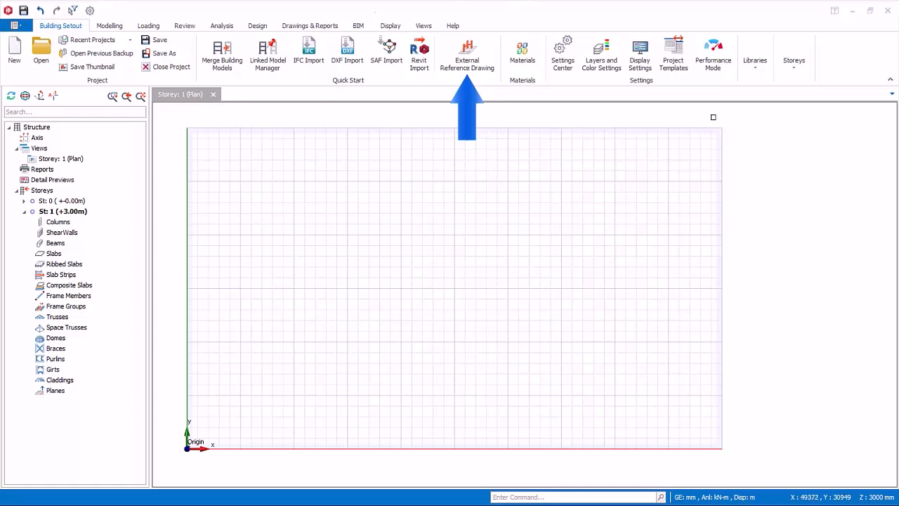
mouse_move(635, 103)
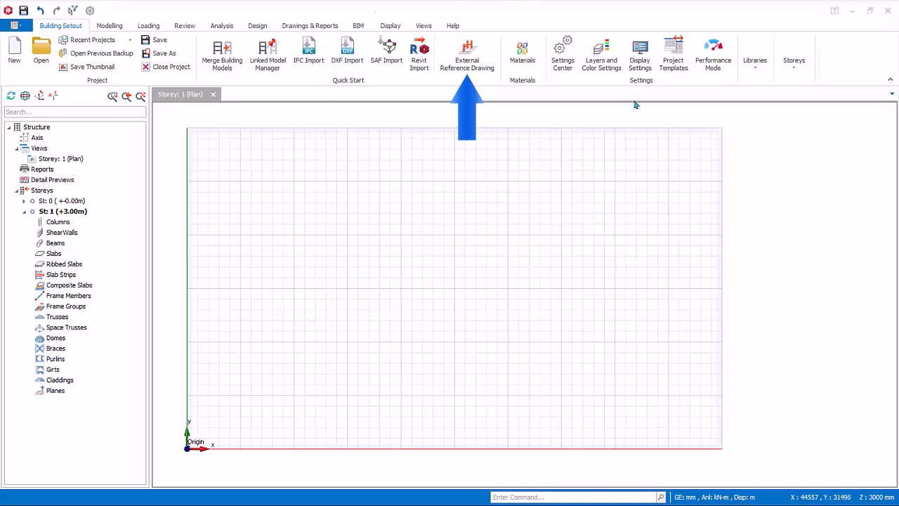
mouse_move(616, 102)
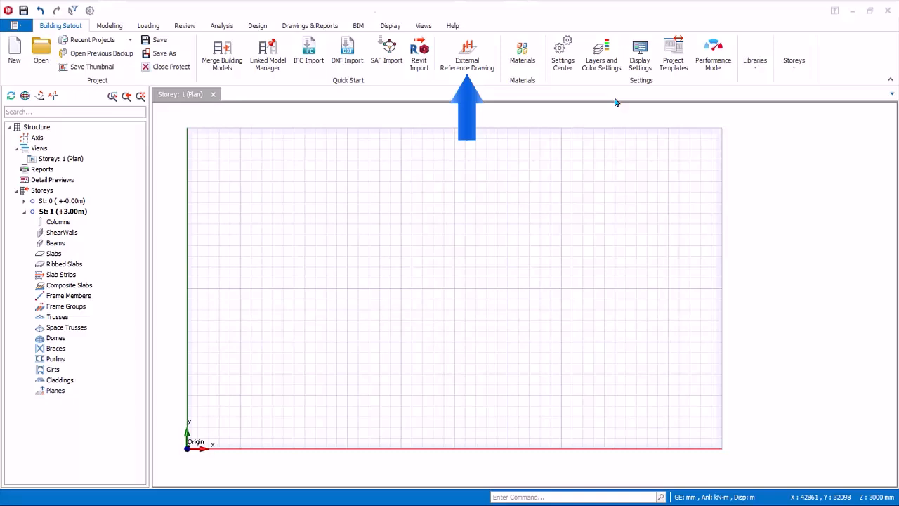
mouse_move(576, 99)
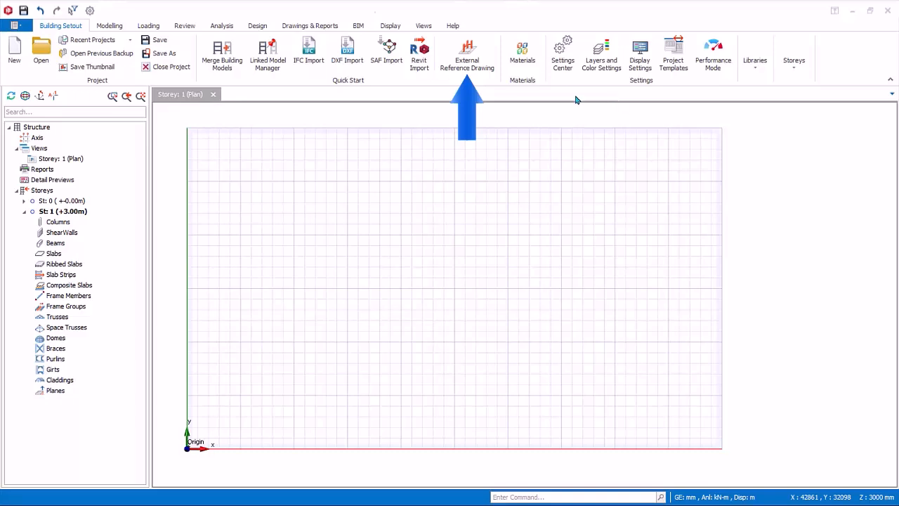
Step: Load Plan ST0-1.dxf as the storey 1 reference drawing and start its DXF import settings
click(467, 56)
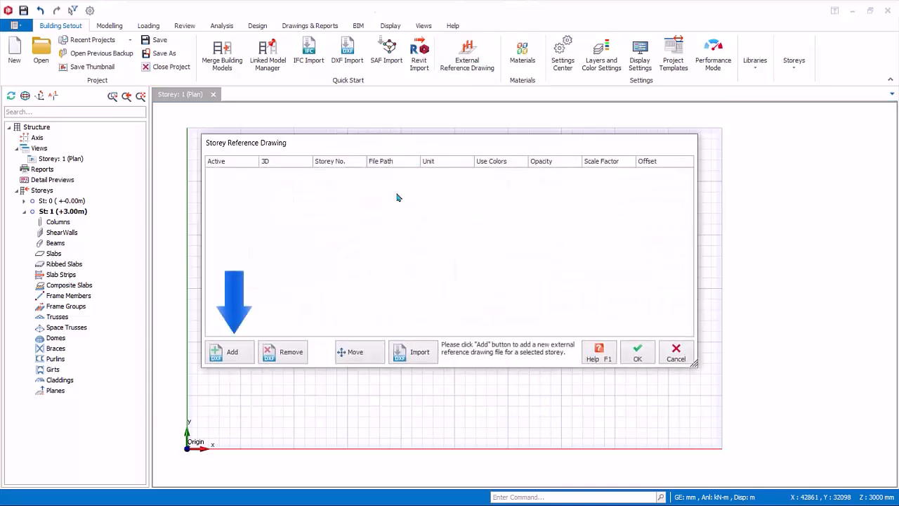
click(232, 352)
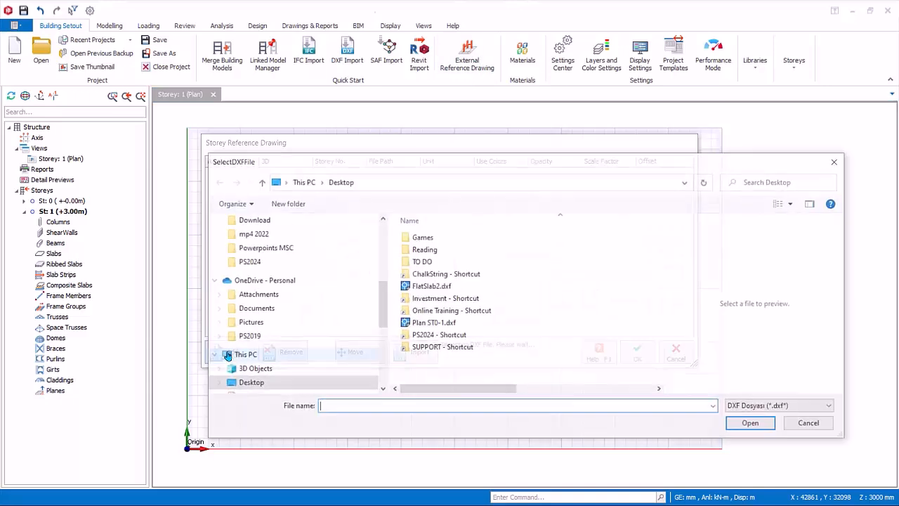
click(433, 322)
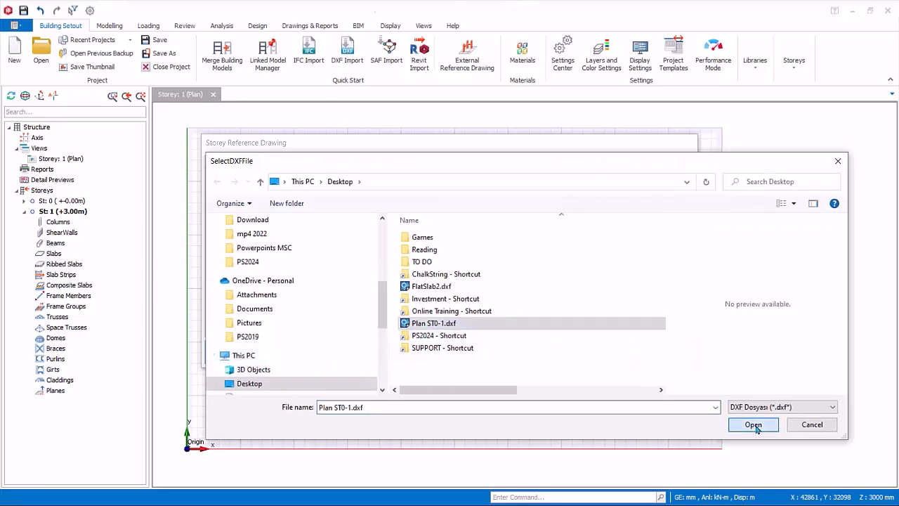
click(752, 424)
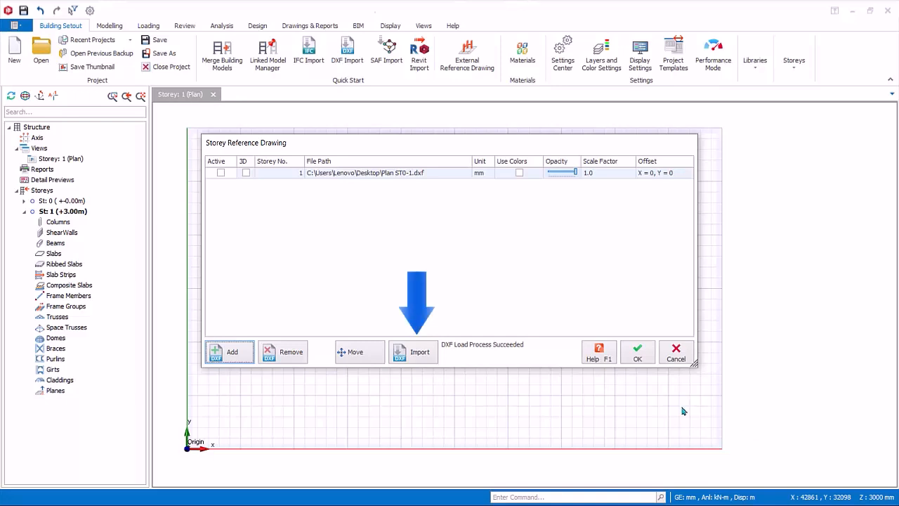
click(413, 352)
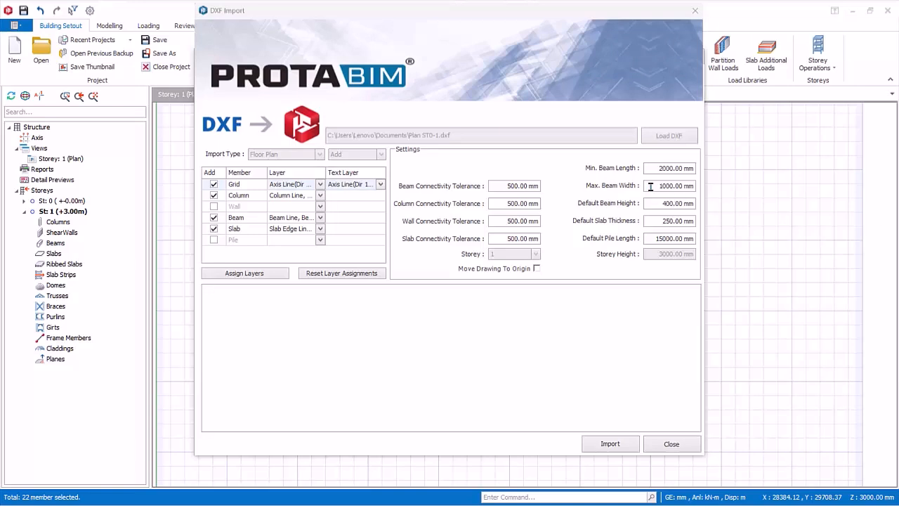
mouse_move(307, 183)
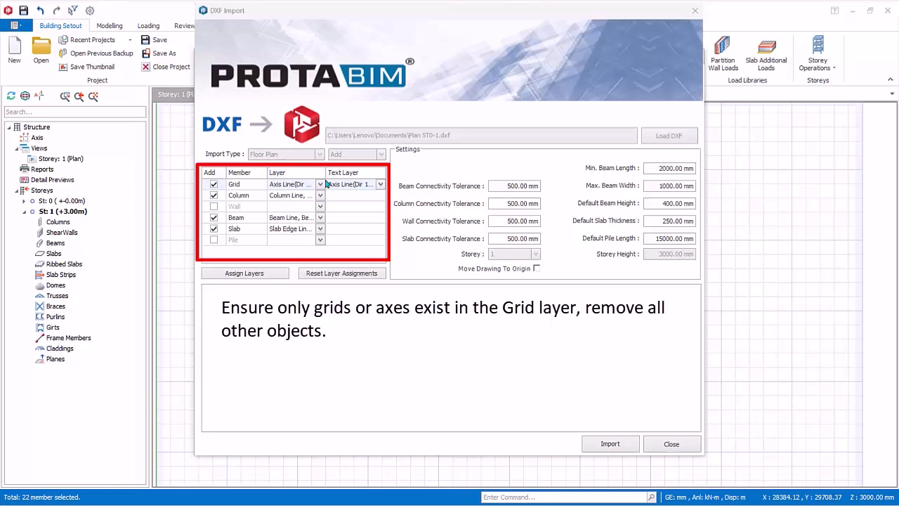
Step: Review the Grid row's axis line layers and set its Text Layer to Axis Label
click(381, 184)
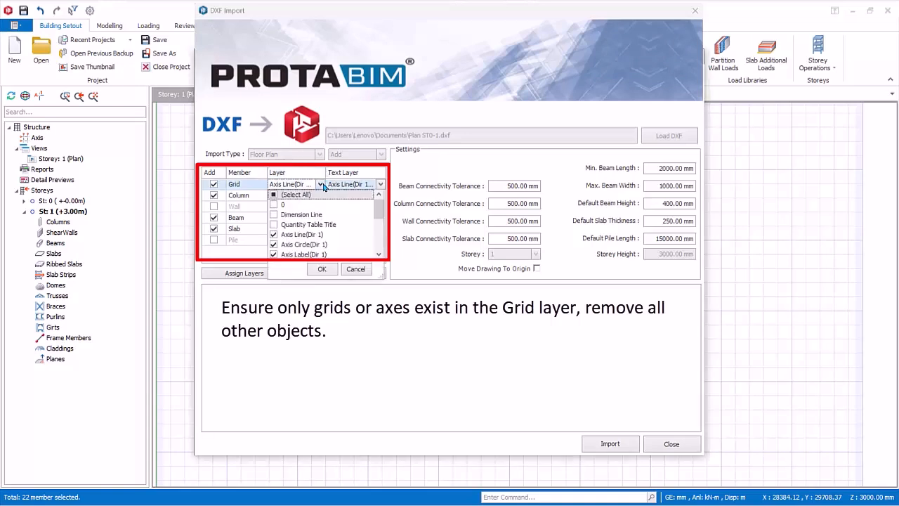
scroll(down, 3)
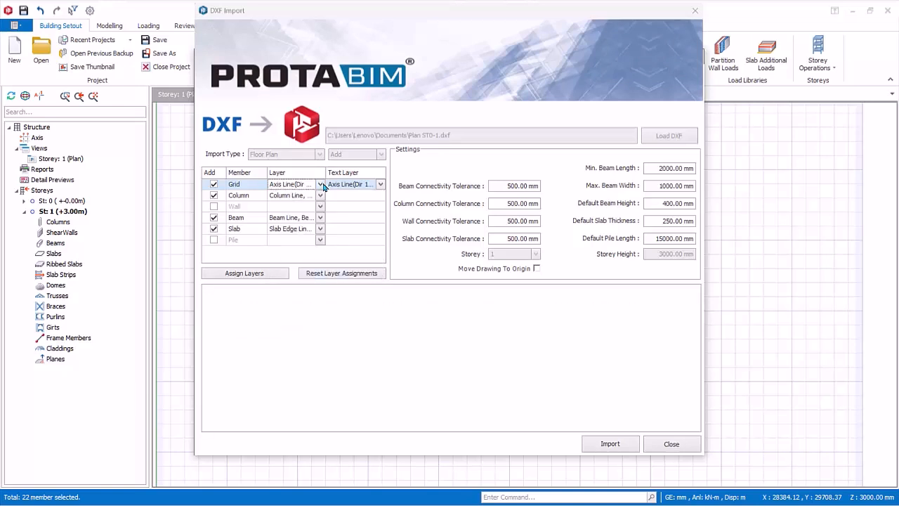
click(380, 184)
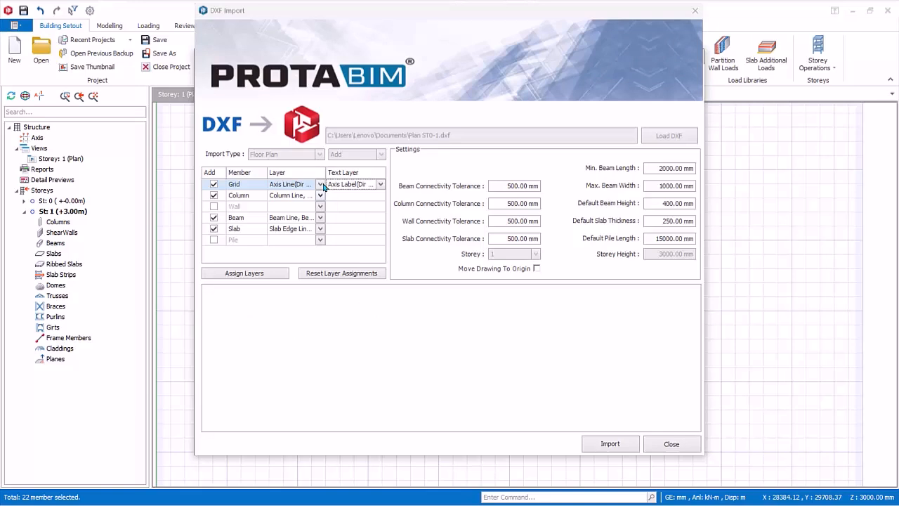
Step: Review the Column row's layer assignment and confirm it with OK
click(321, 195)
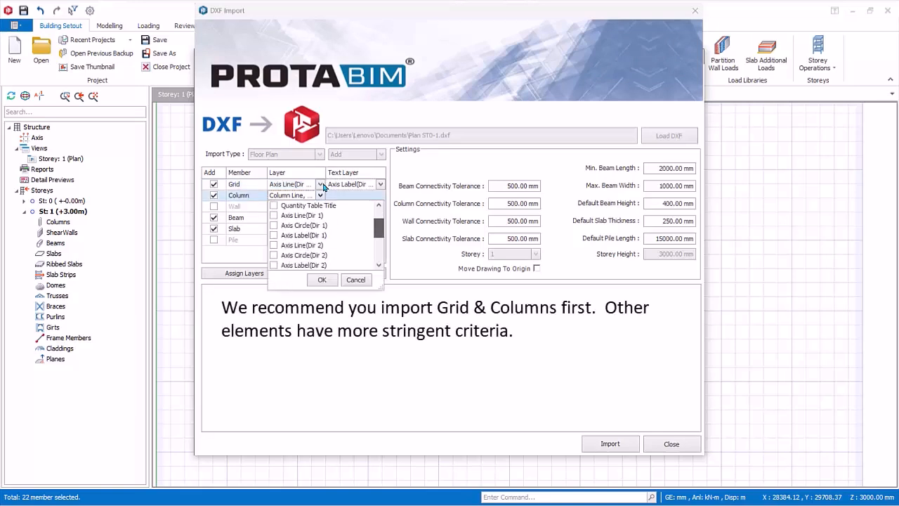
scroll(down, 3)
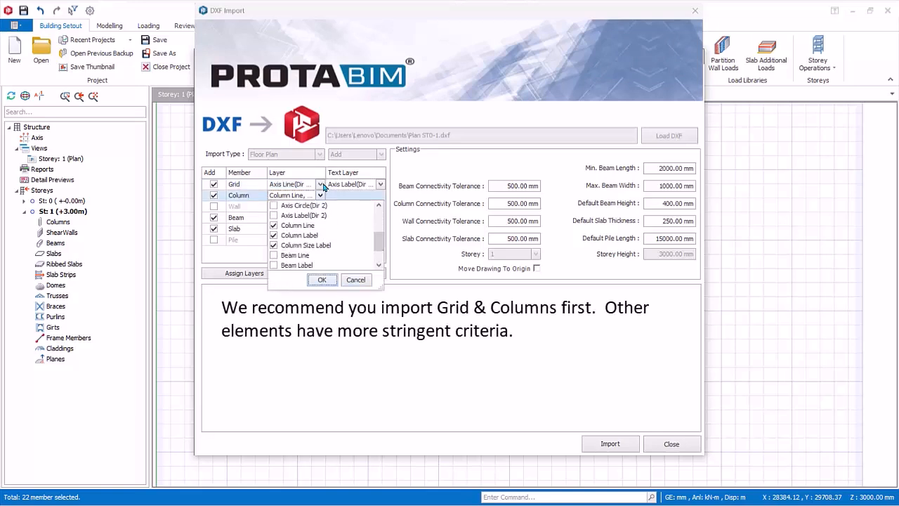
click(322, 279)
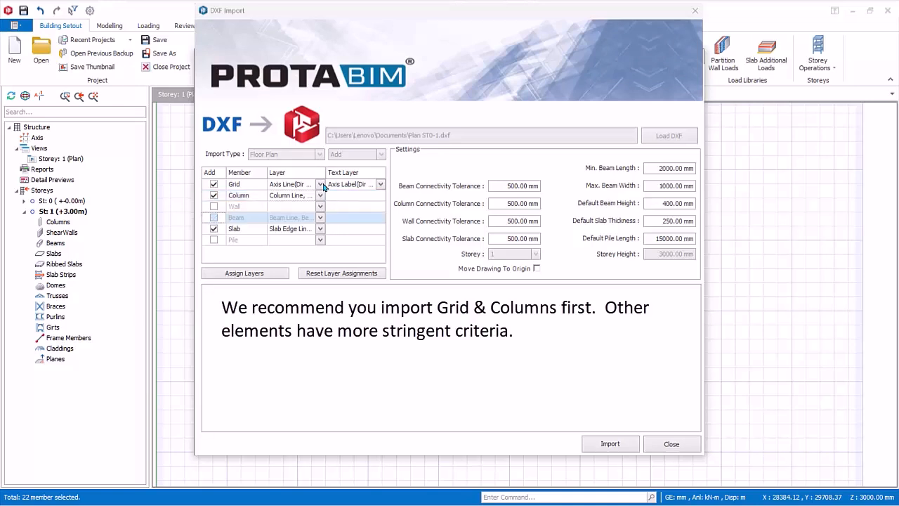
Step: Untick Beam and Slab, reset layer assignments and auto-assign layers again
click(214, 228)
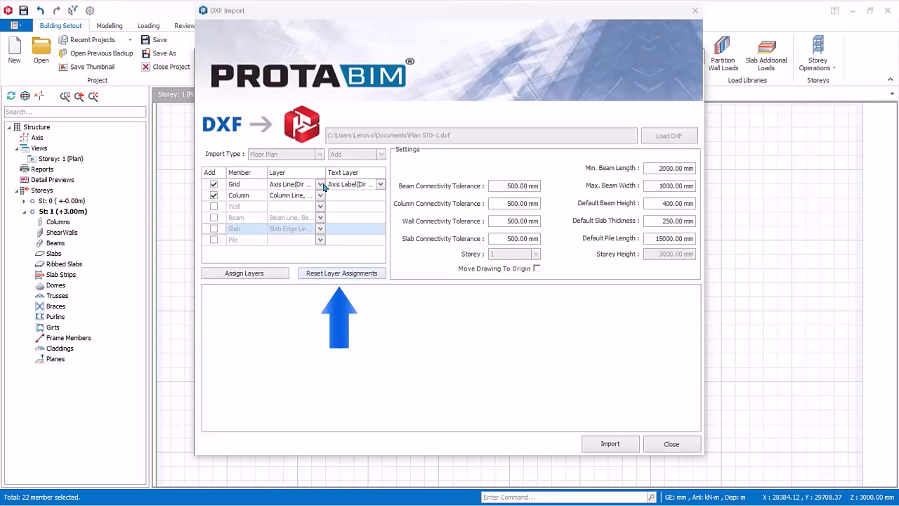
click(342, 272)
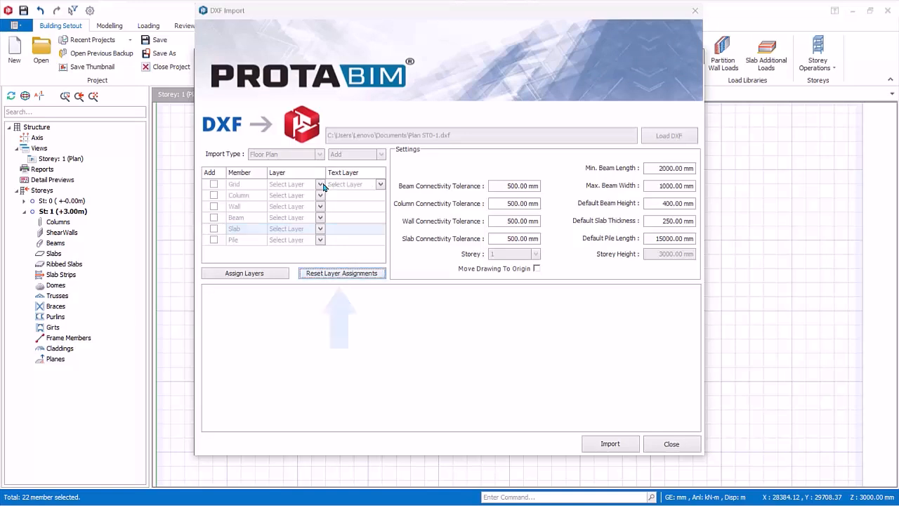
click(244, 273)
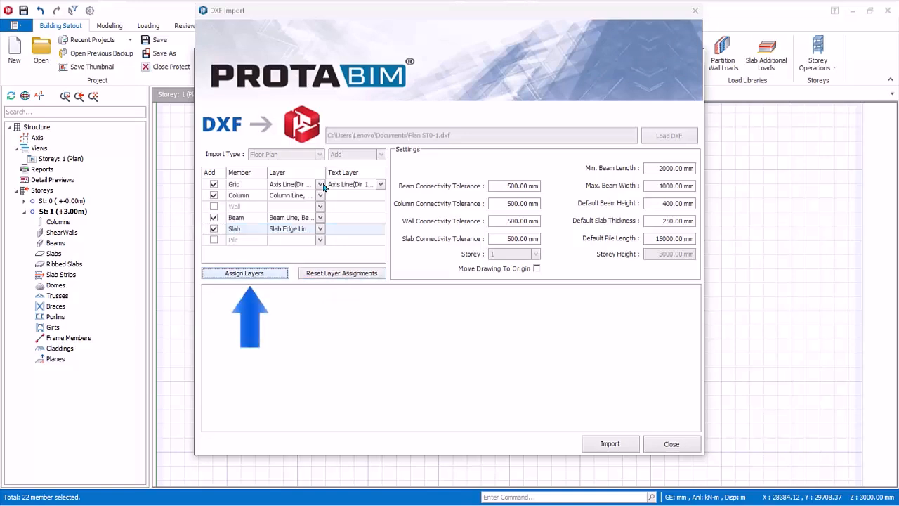
click(214, 217)
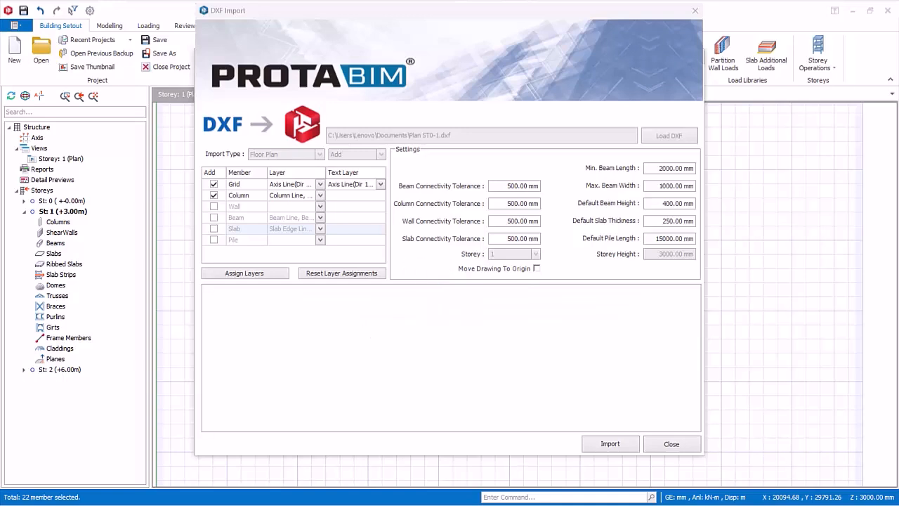
mouse_move(678, 168)
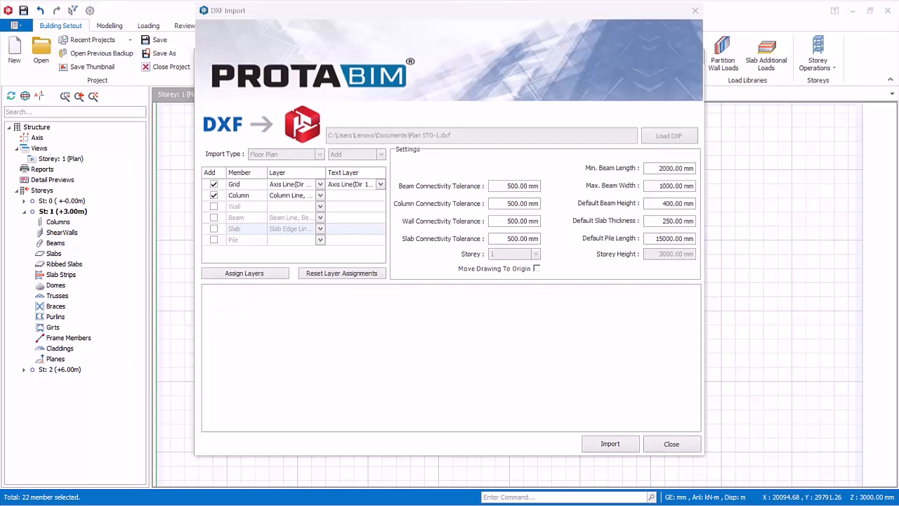
mouse_move(669, 238)
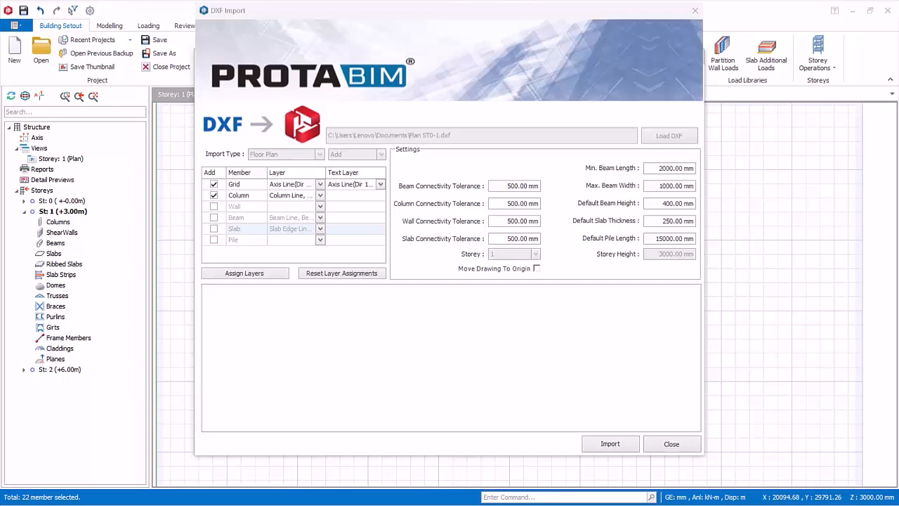
mouse_move(359, 330)
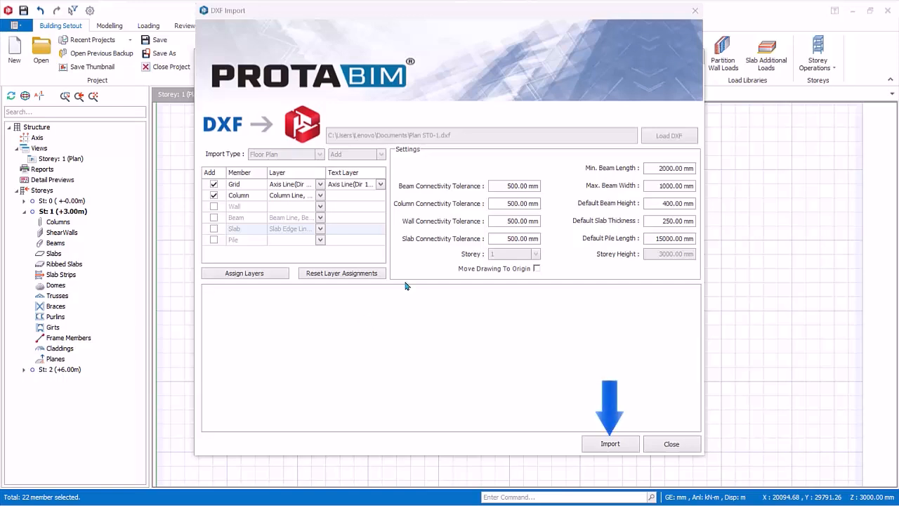
Step: Run the DXF import, producing 8 grid lines and the columns
click(610, 443)
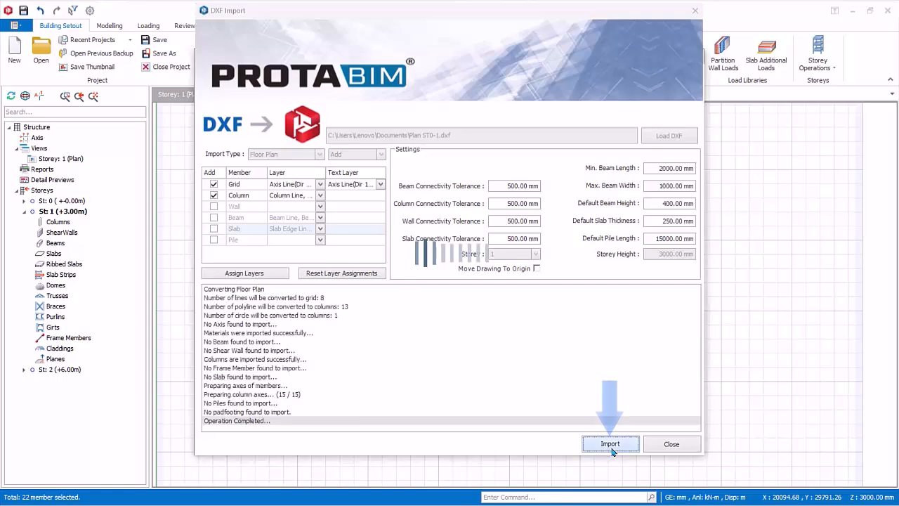
click(610, 444)
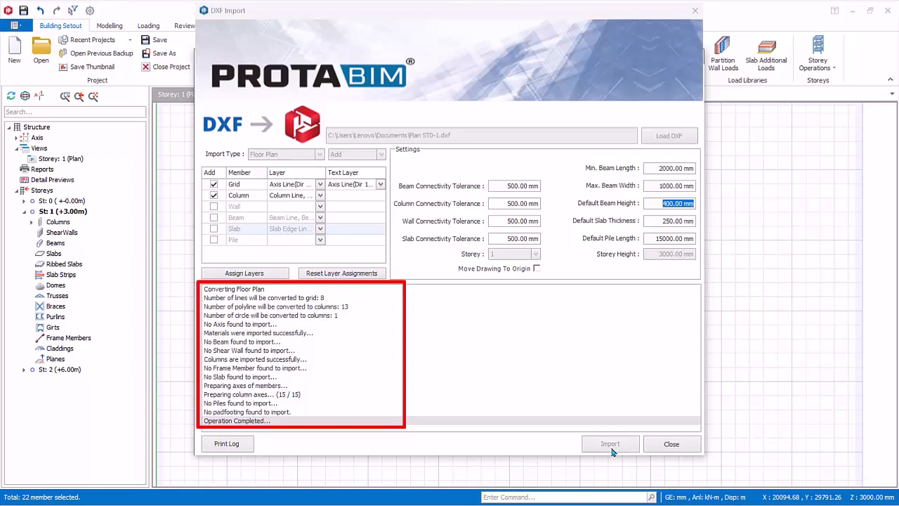